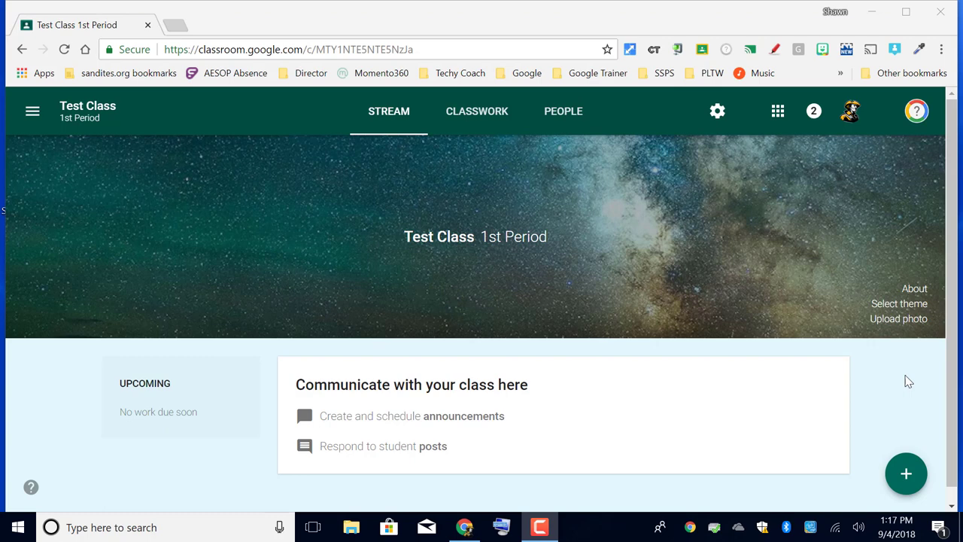
pyautogui.moveTo(712, 463)
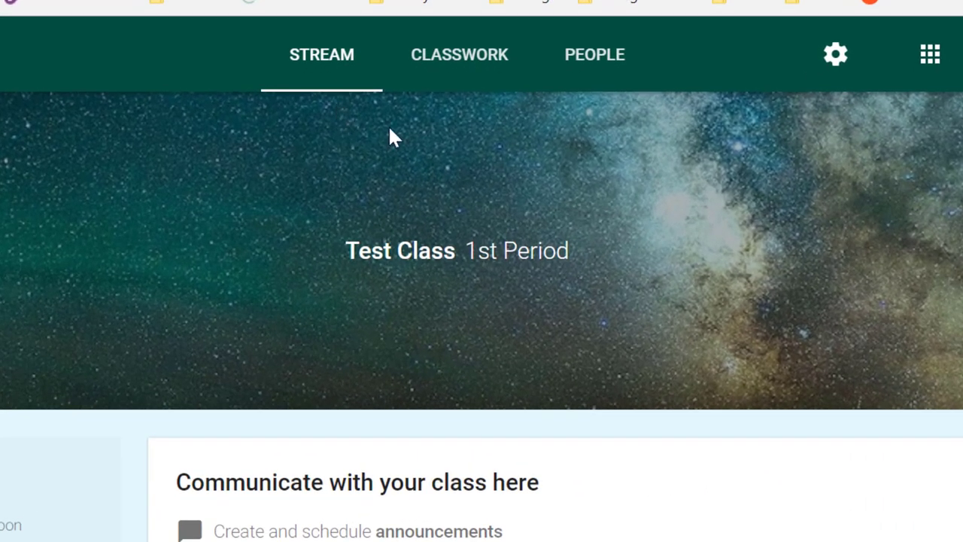
pyautogui.moveTo(340, 156)
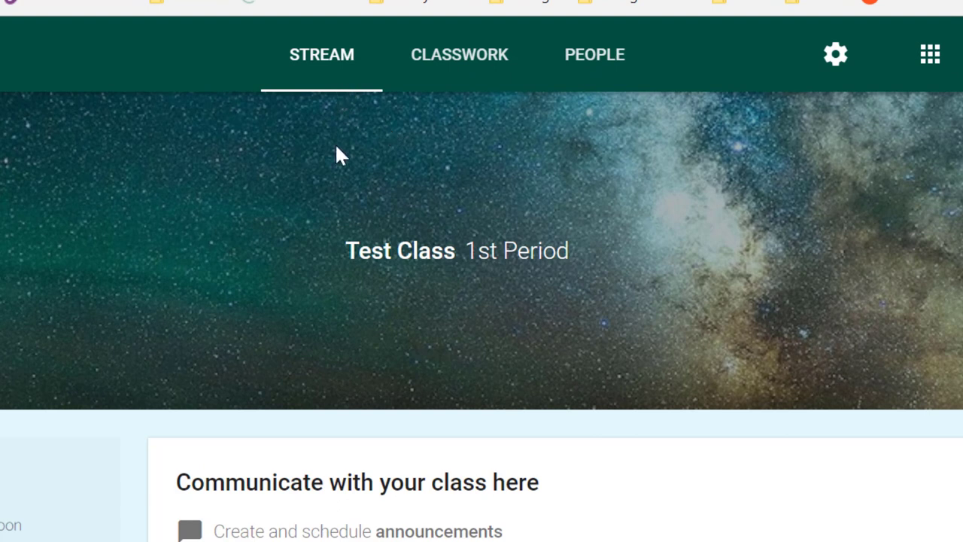
pyautogui.moveTo(586, 75)
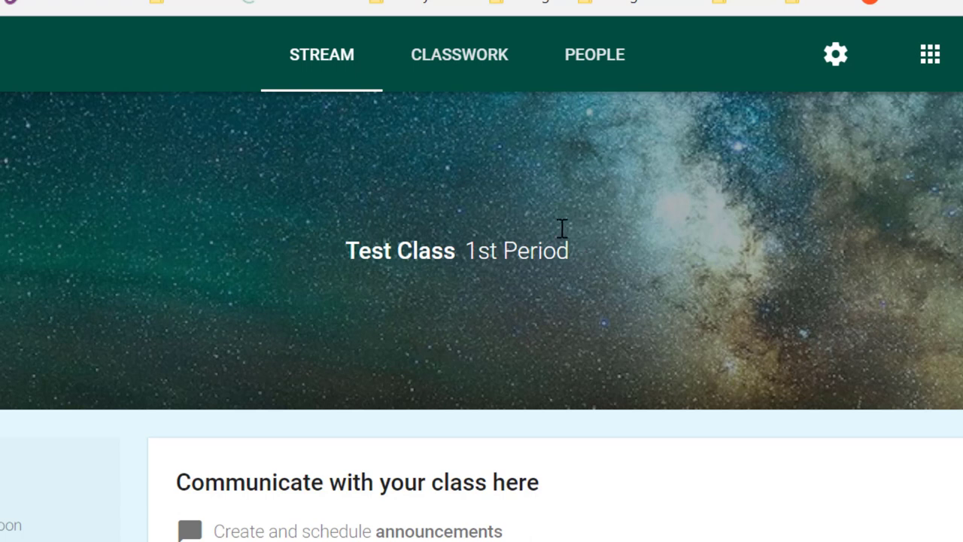
# Go to the Classwork page and show the Create menu's Assignment, Question, Reuse post and Topic options.
pyautogui.click(465, 54)
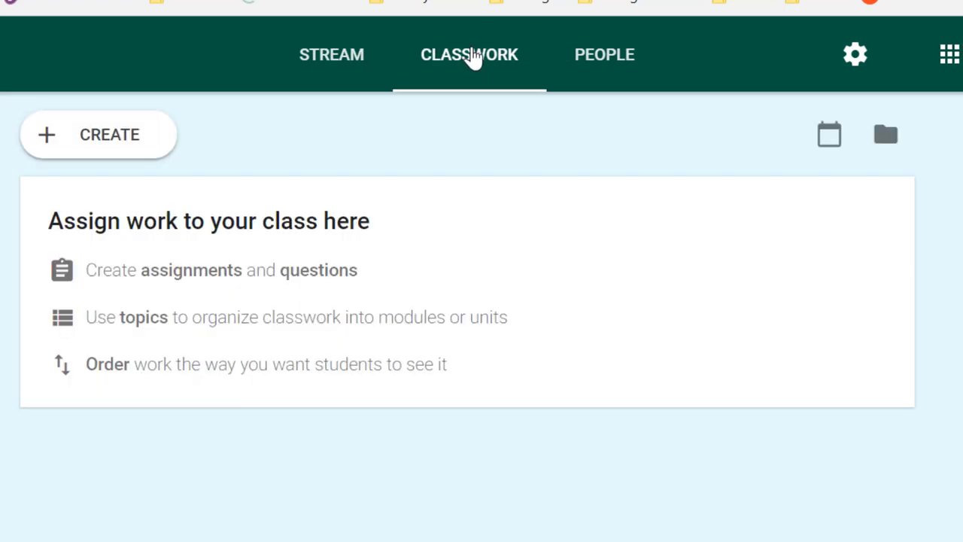
pyautogui.moveTo(59, 143)
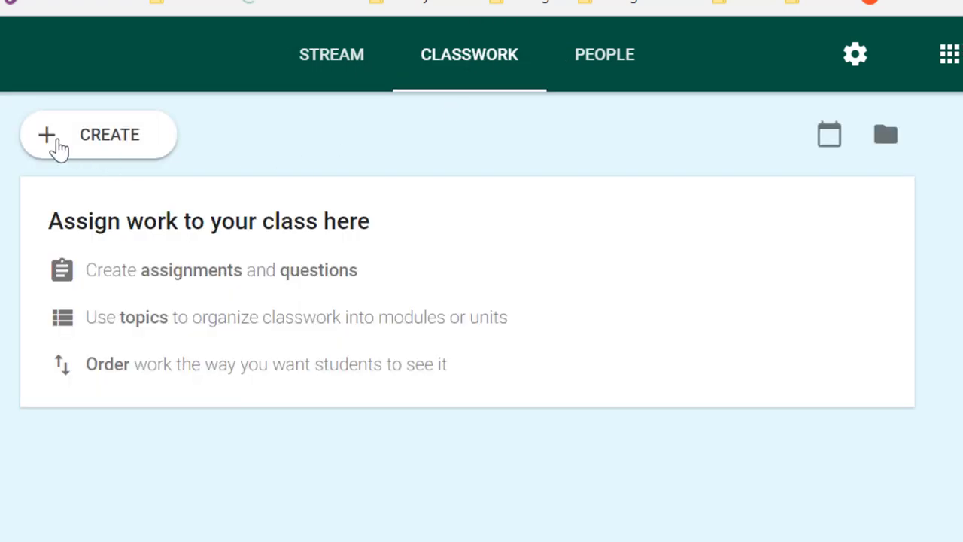
pyautogui.click(98, 134)
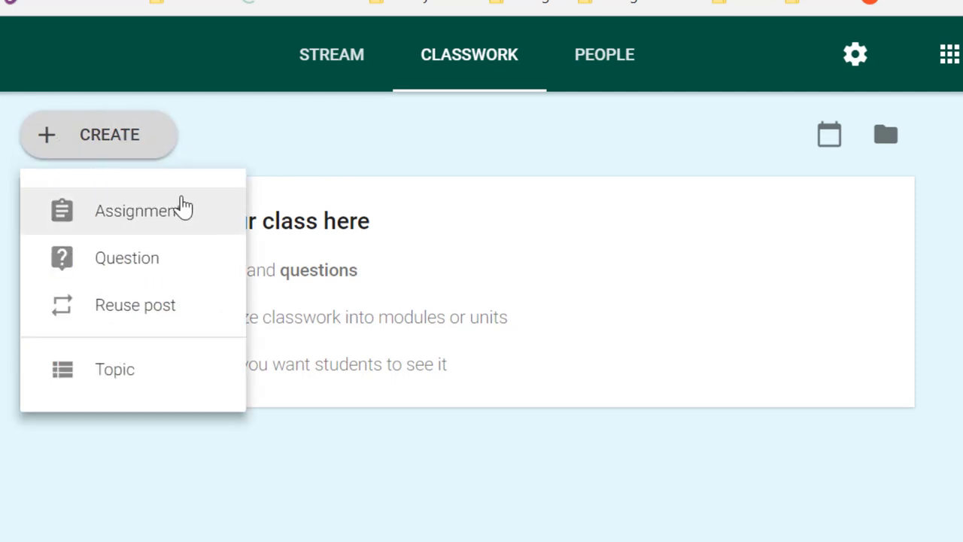
pyautogui.moveTo(173, 271)
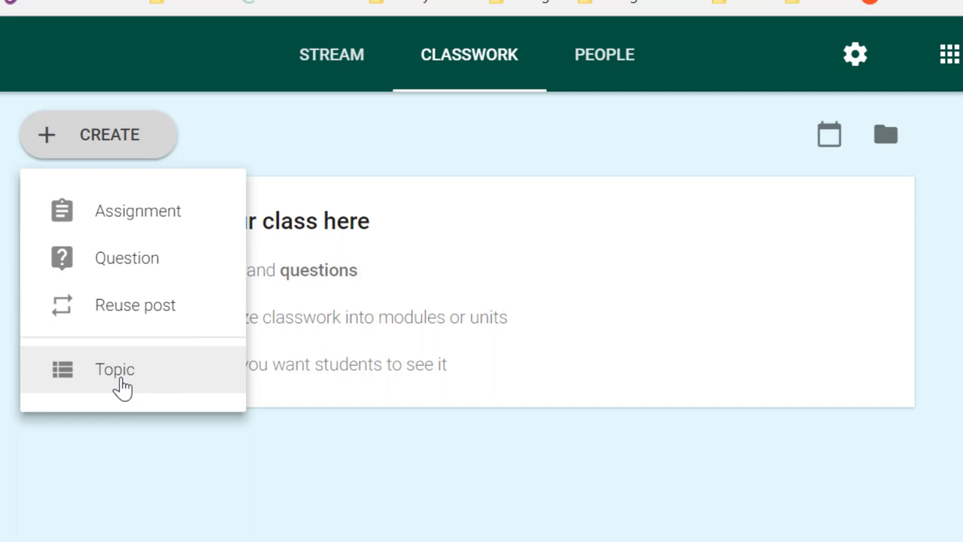
pyautogui.moveTo(158, 271)
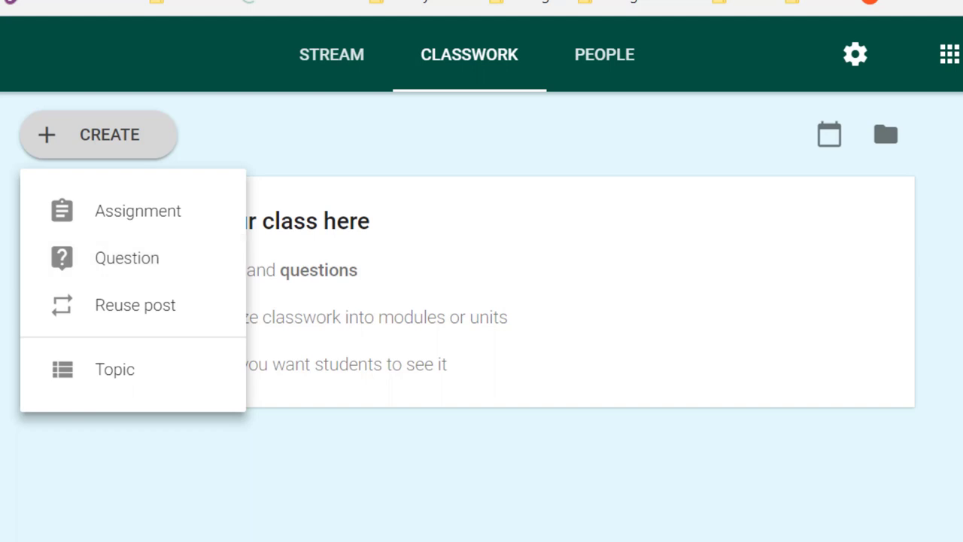
pyautogui.moveTo(369, 501)
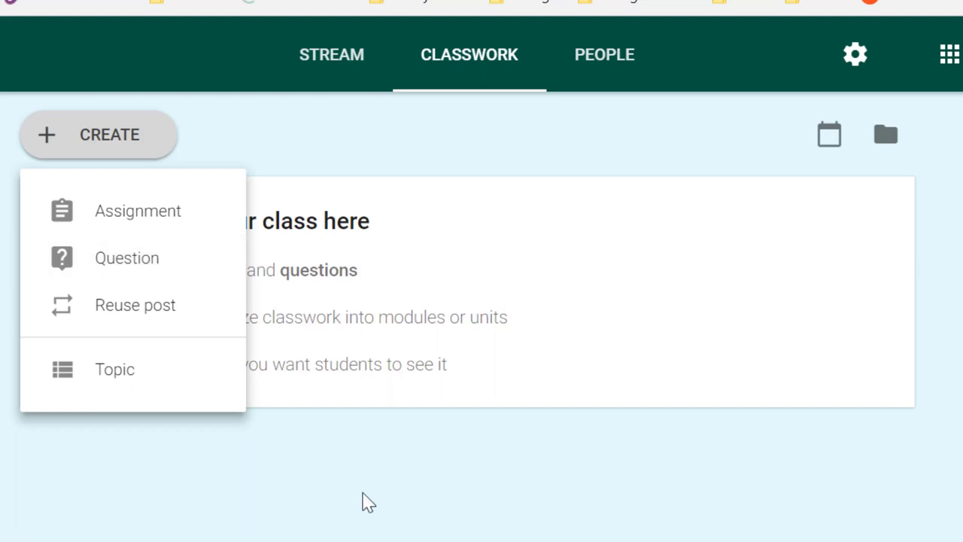
# Pick Assignment to open a blank assignment form for Test Class 1st Period.
pyautogui.click(137, 211)
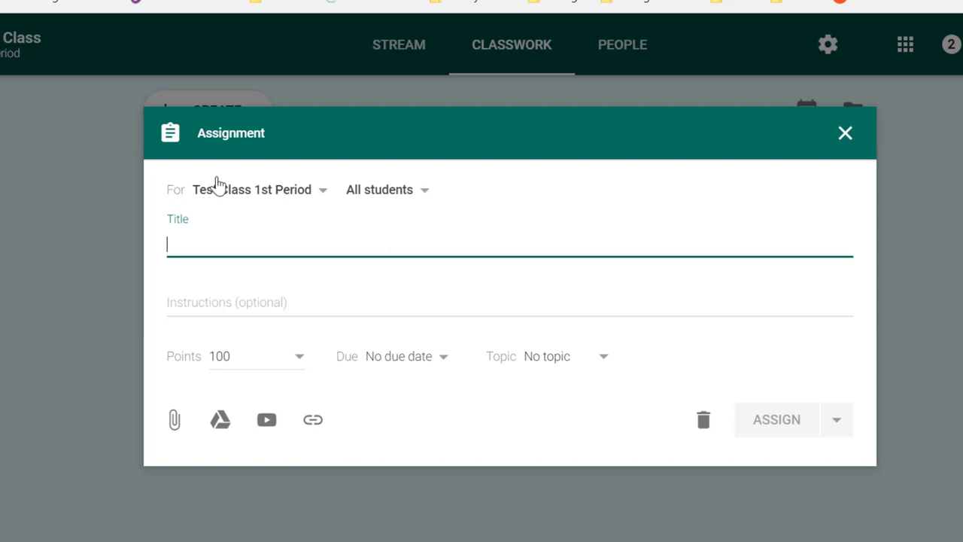
pyautogui.moveTo(264, 226)
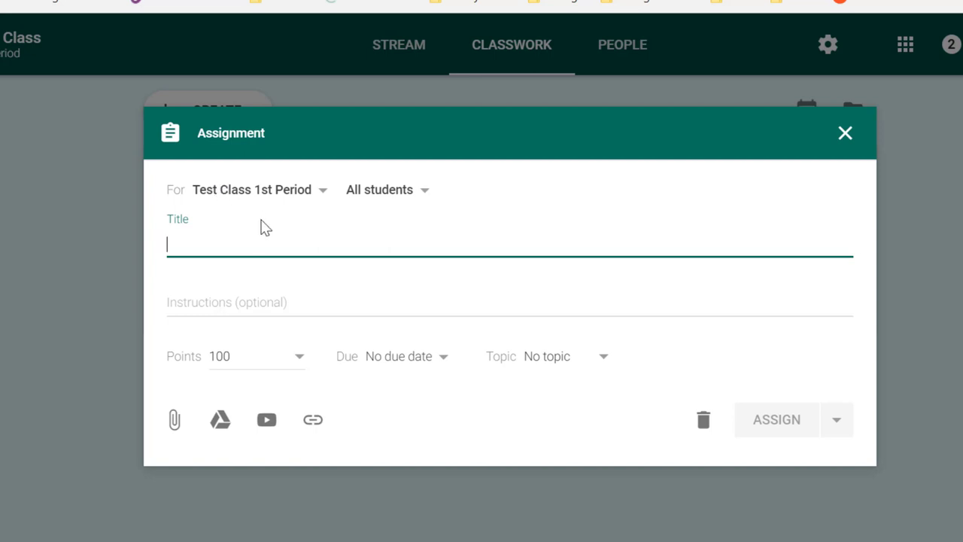
pyautogui.moveTo(279, 190)
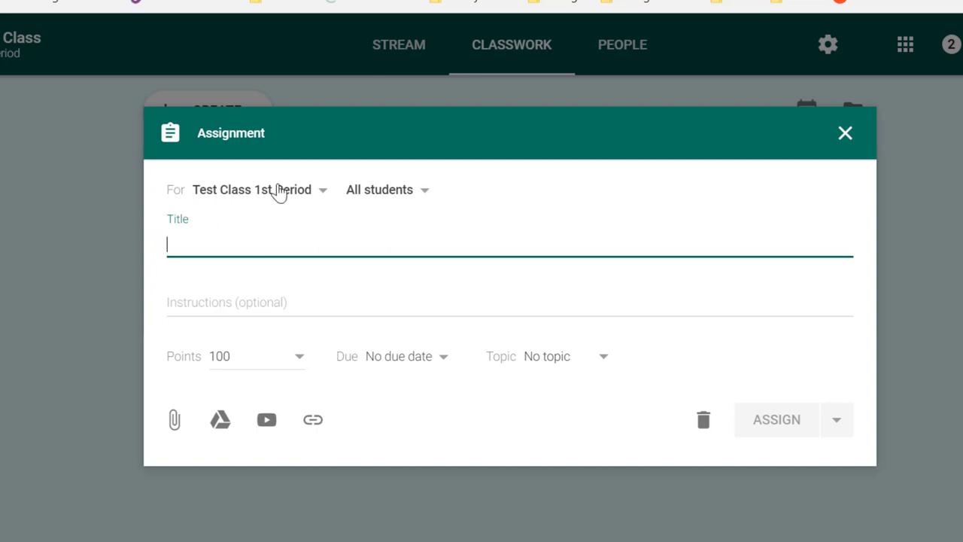
pyautogui.click(258, 190)
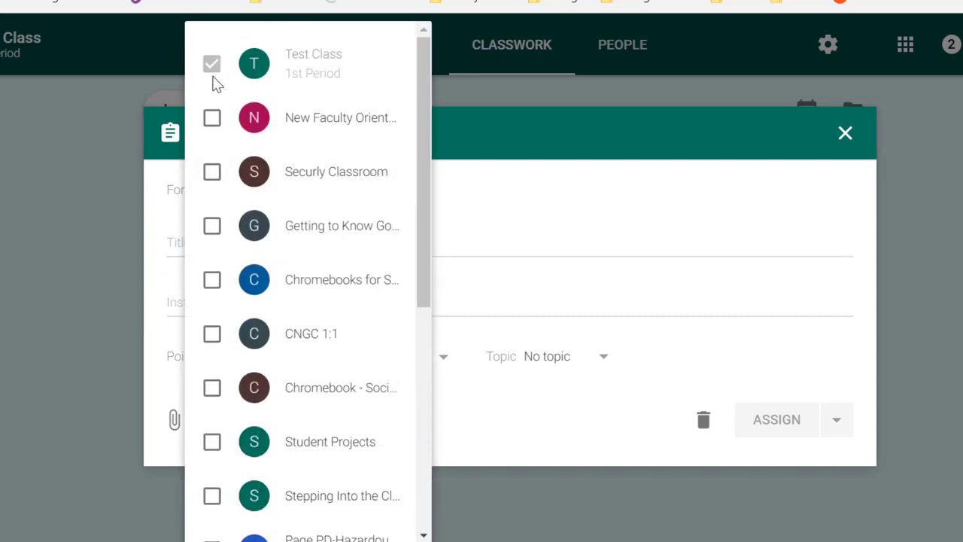
pyautogui.scroll(-3)
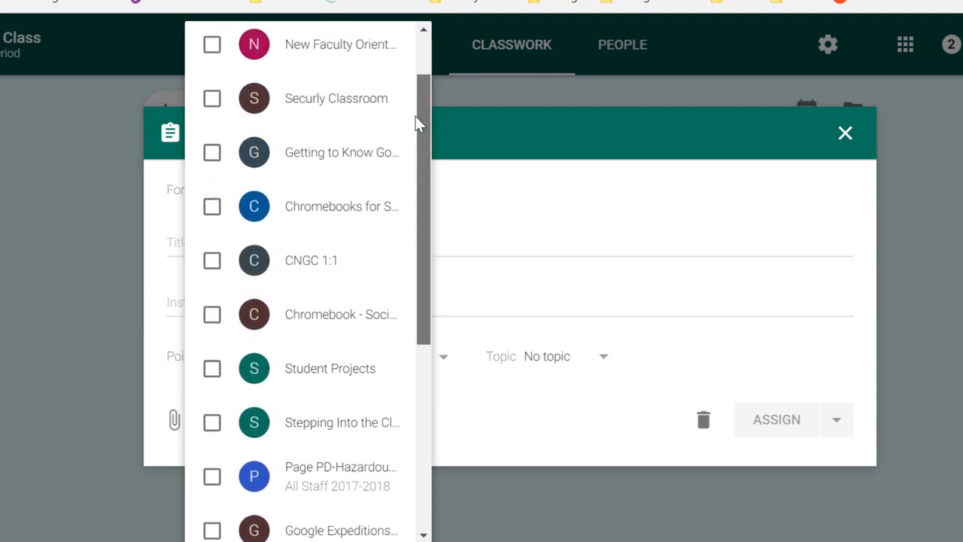
pyautogui.click(212, 206)
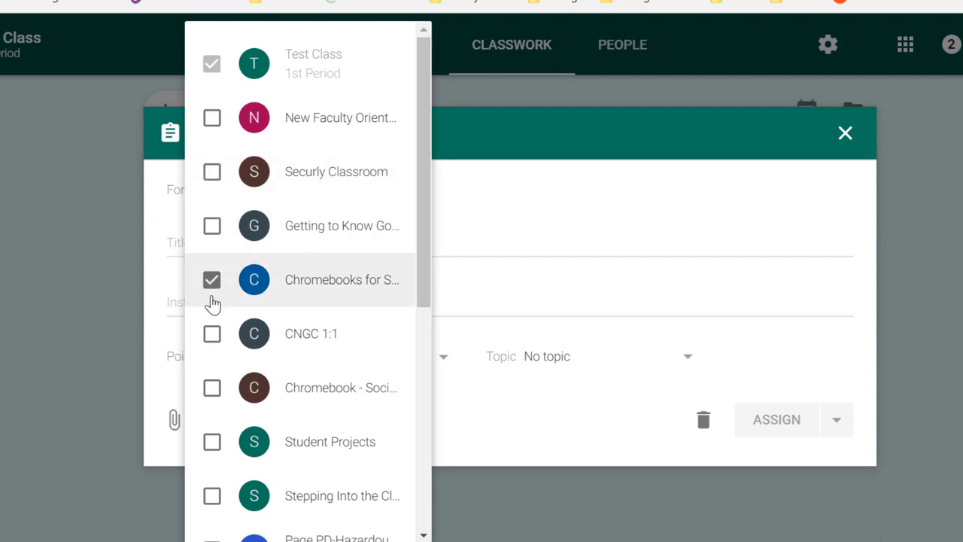
pyautogui.click(211, 279)
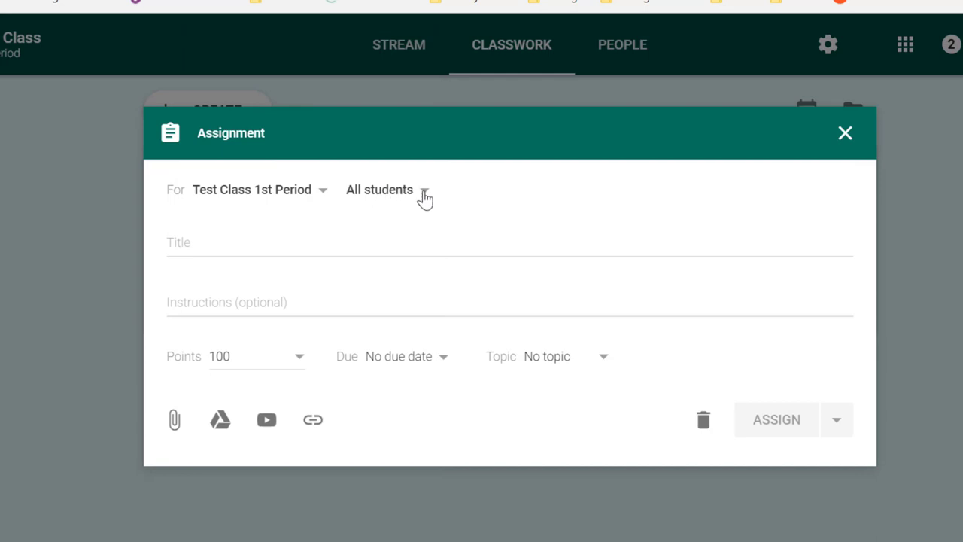
pyautogui.moveTo(425, 196)
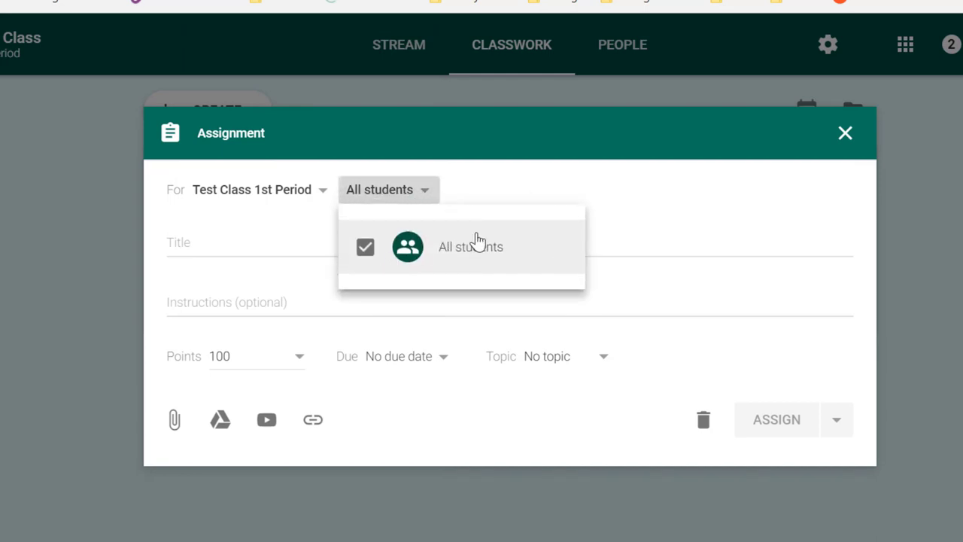
pyautogui.moveTo(510, 240)
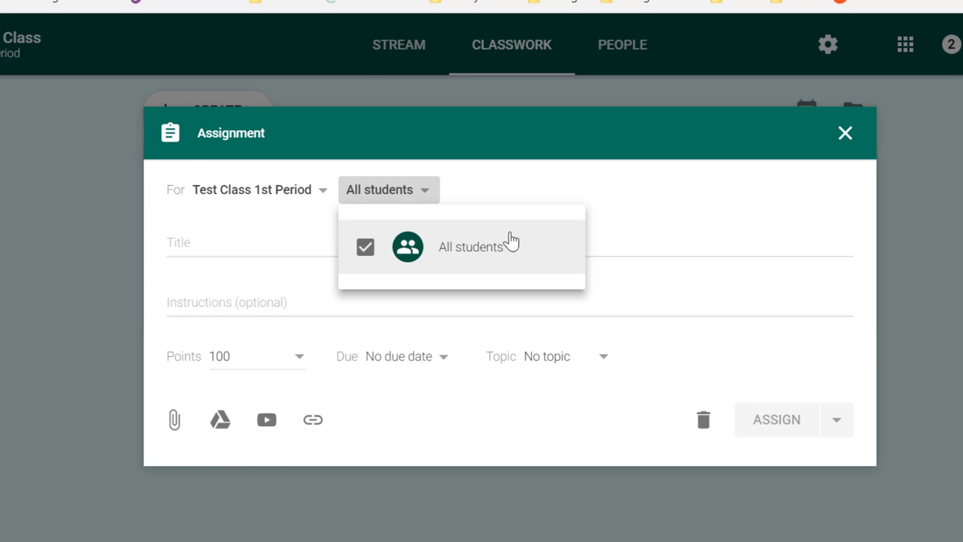
pyautogui.moveTo(502, 243)
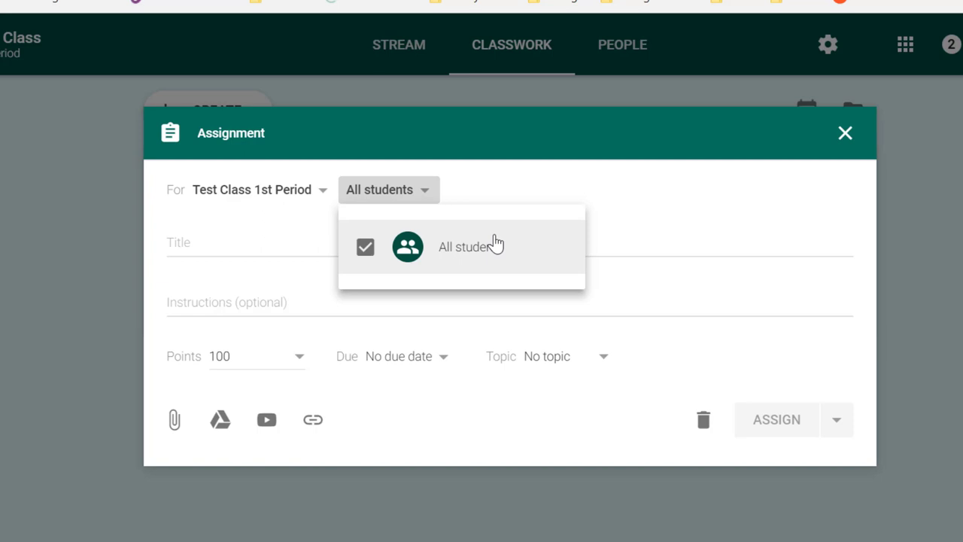
pyautogui.moveTo(387, 203)
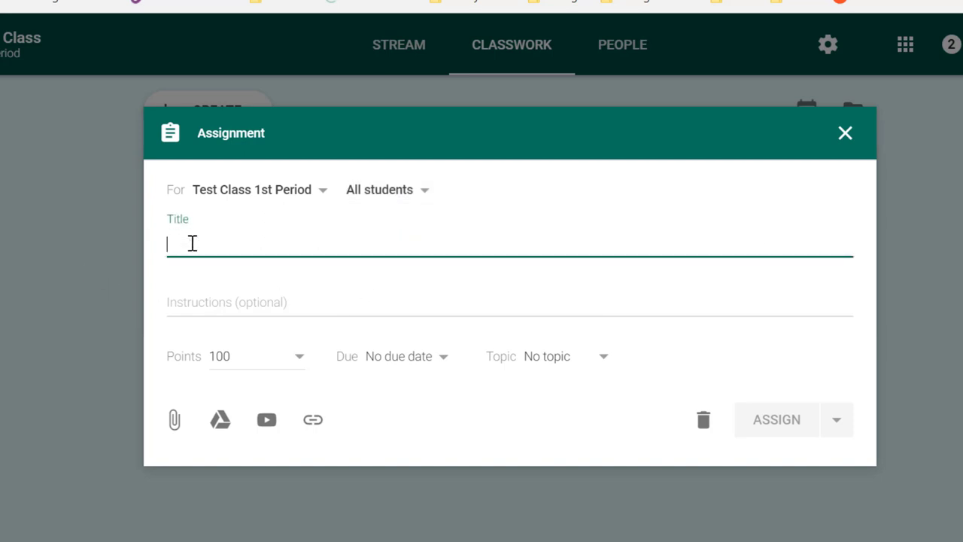
# Title the assignment 'Chapter 1 Quiz' and let the draft save.
pyautogui.write('Chapter 1')
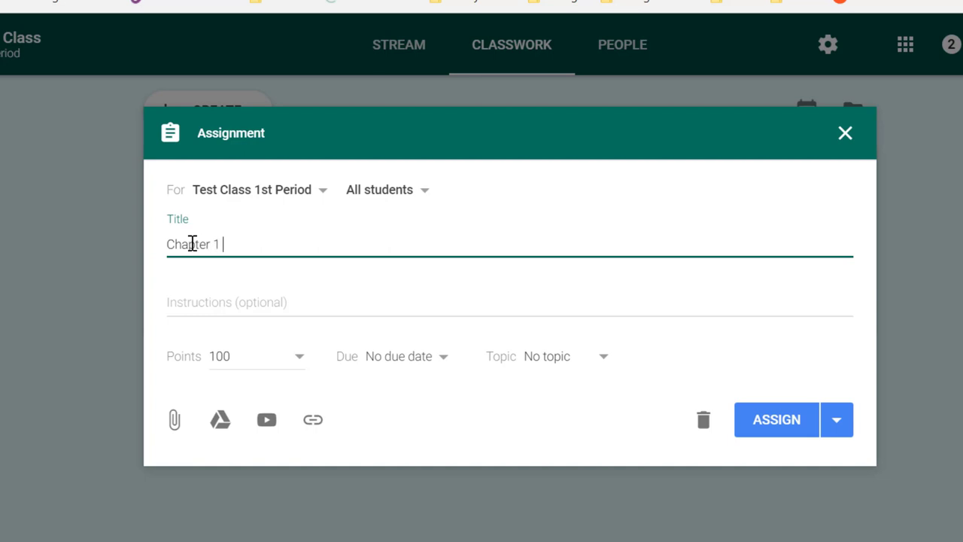
pyautogui.write('Quiz')
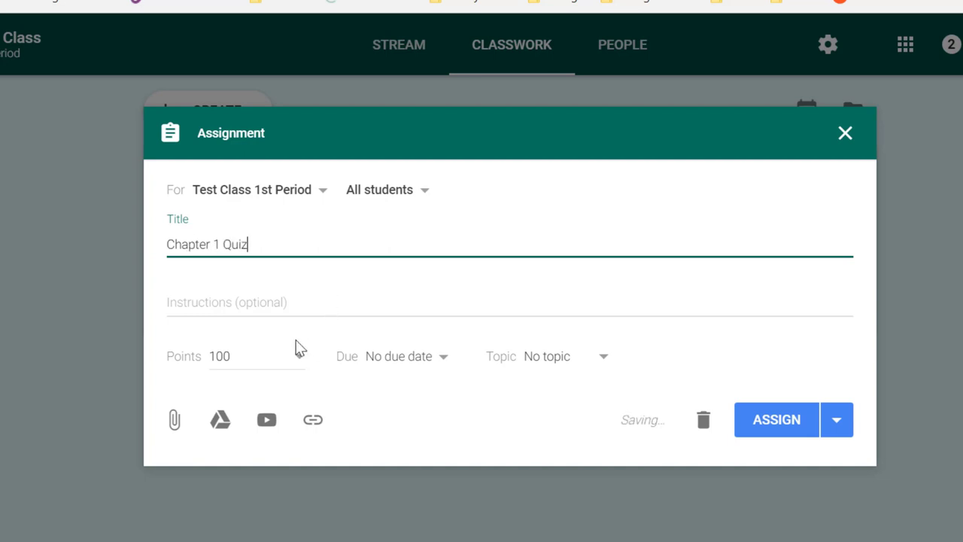
pyautogui.click(263, 303)
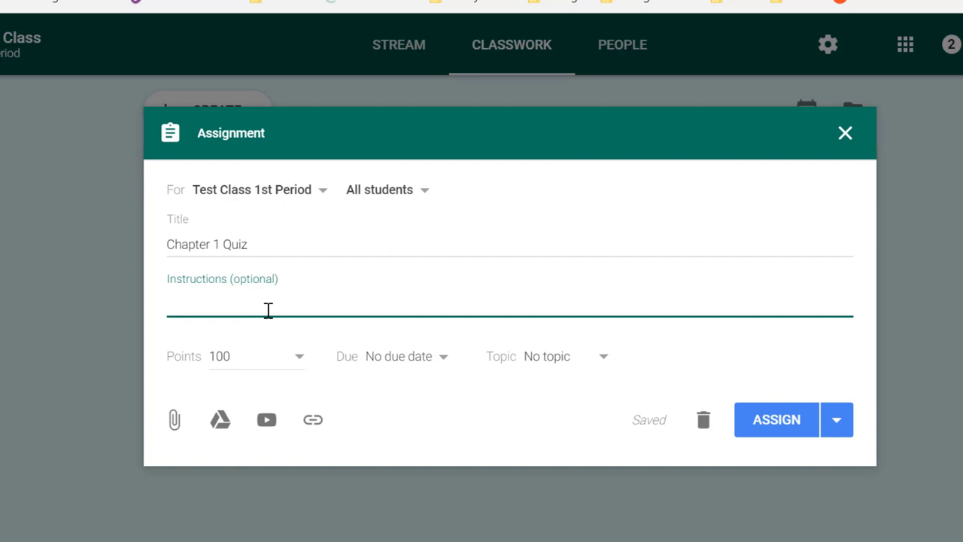
# Write instructions: OPEN this, Click Add for a completed assignment, CREATE for a new document.
pyautogui.click(267, 308)
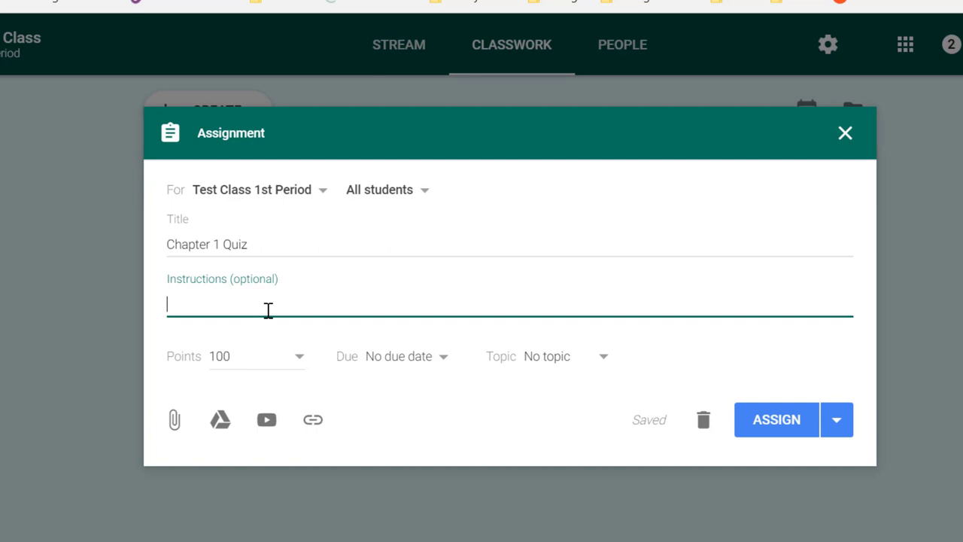
pyautogui.write('OPEN this assignment.')
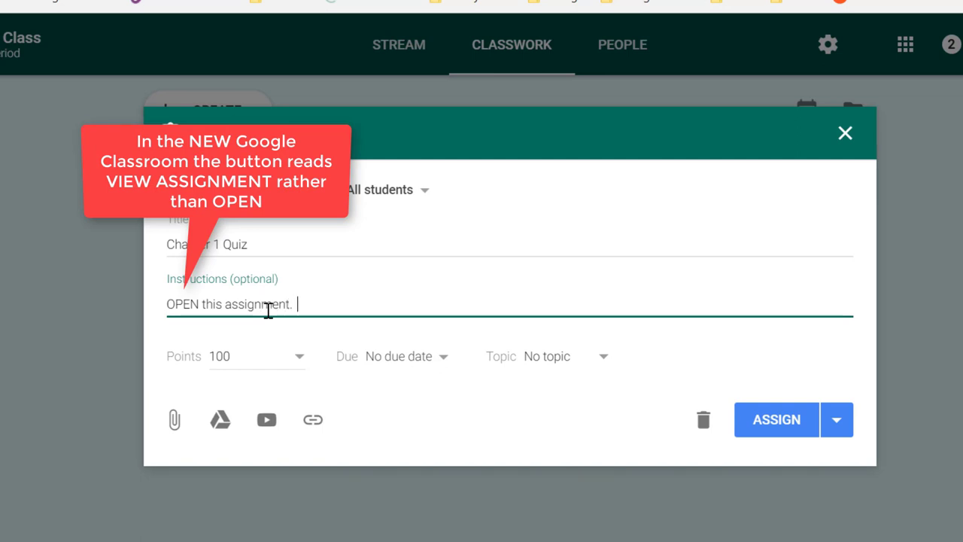
pyautogui.write('Click Add to link a previously com')
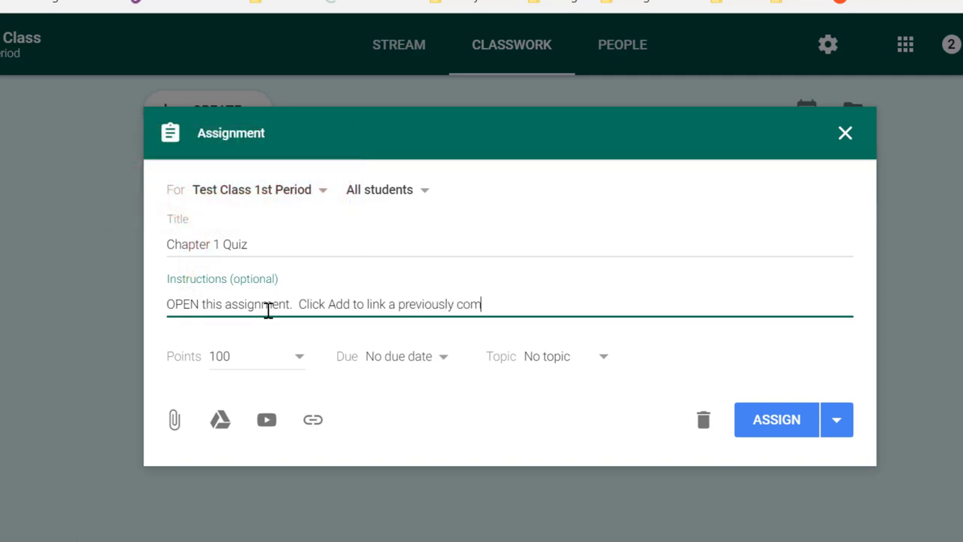
pyautogui.write('pleted assignm')
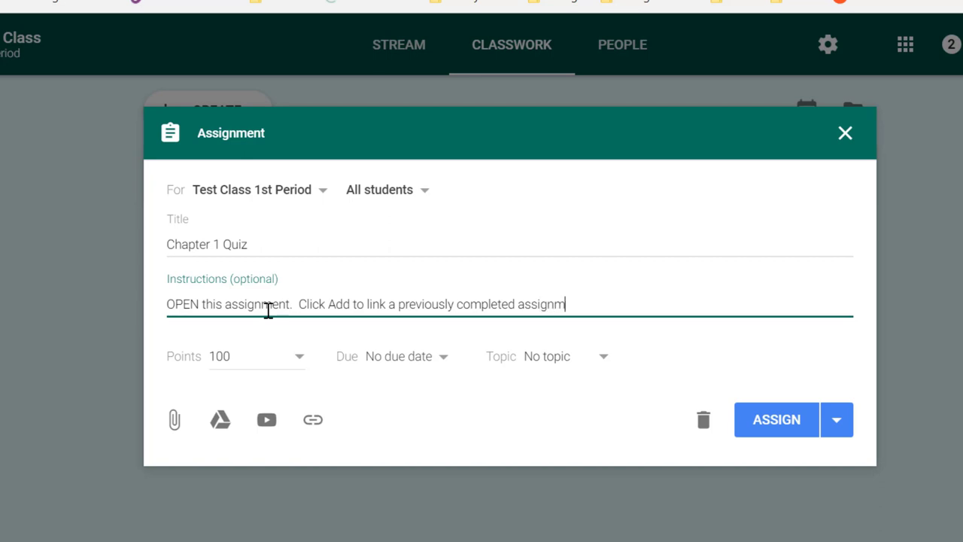
pyautogui.write('ent.')
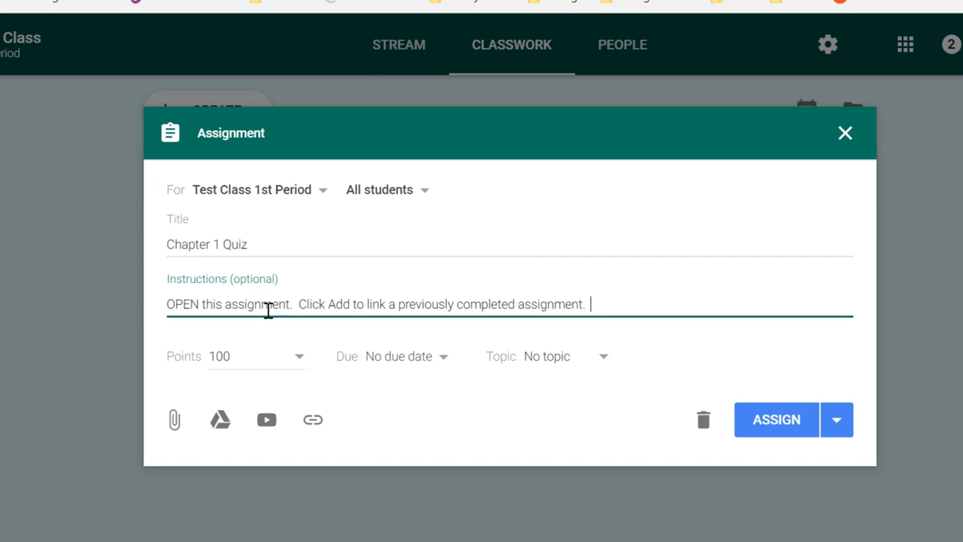
pyautogui.write('Click C')
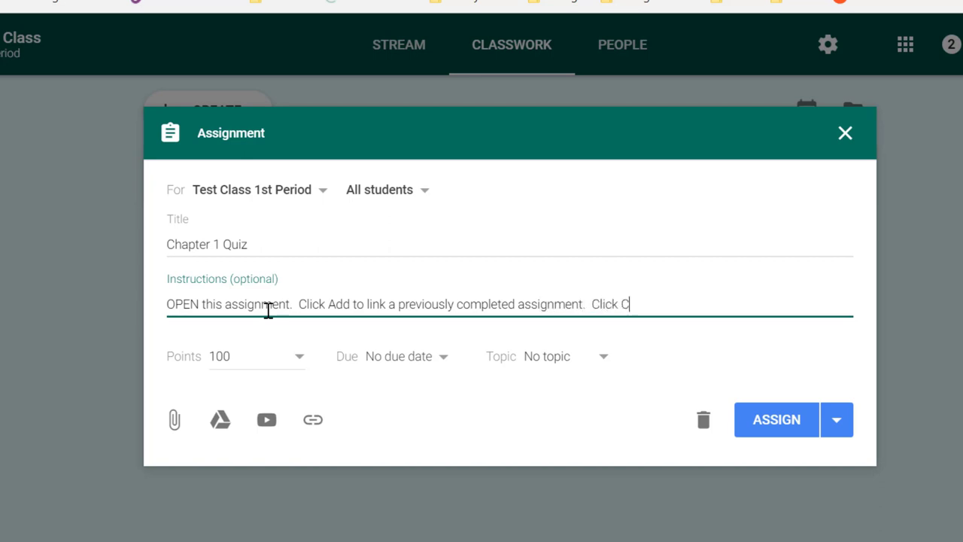
pyautogui.write('REATE to begin using a new co')
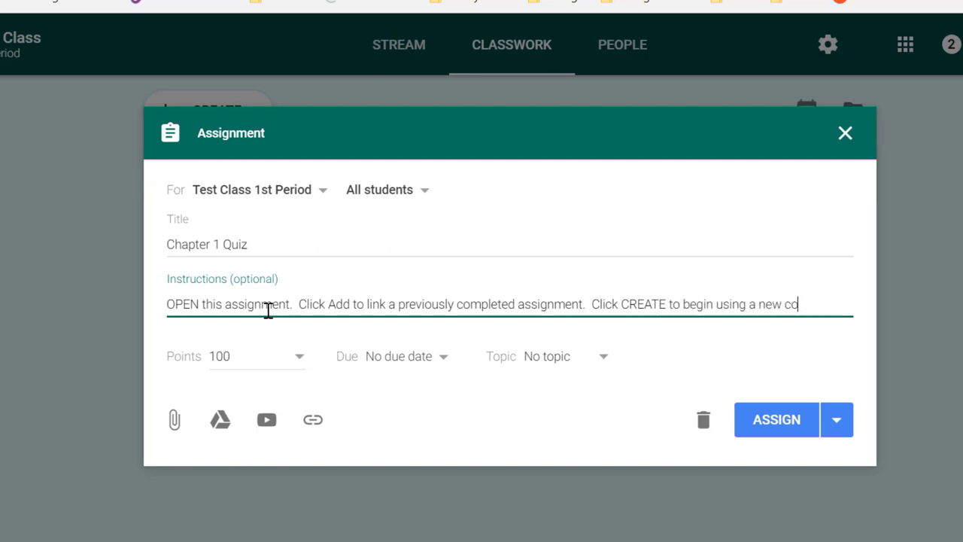
pyautogui.write('cument.')
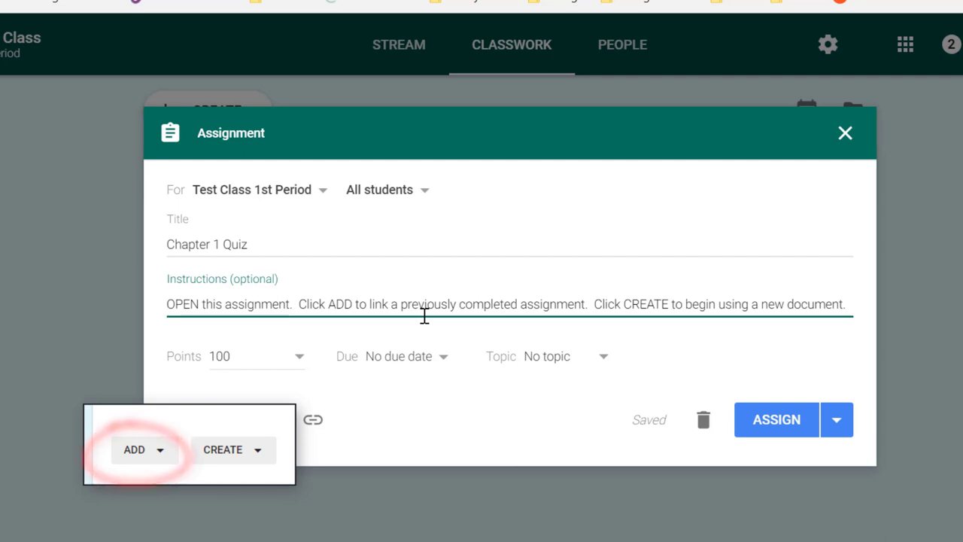
# Click into the instructions to recapitalize 'Add' as 'ADD'.
pyautogui.click(223, 449)
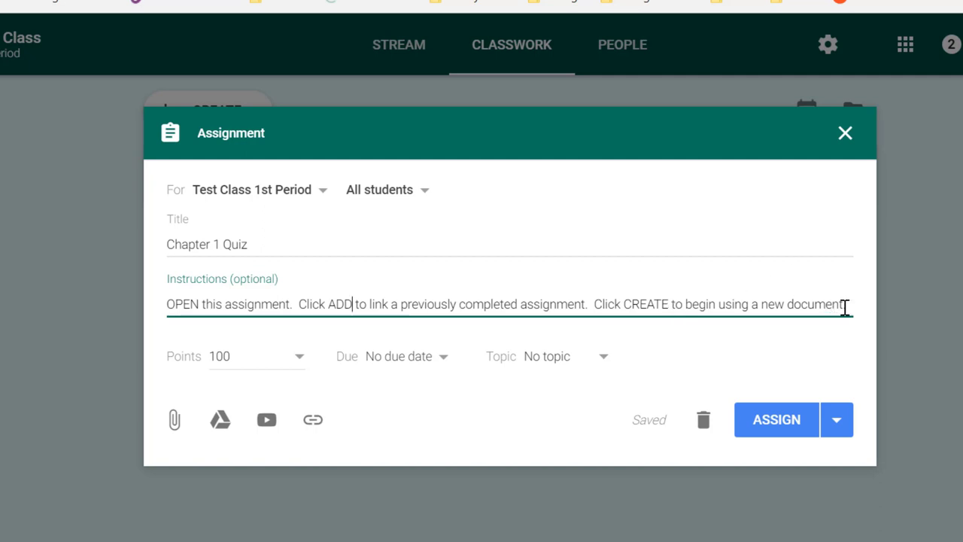
pyautogui.moveTo(277, 305)
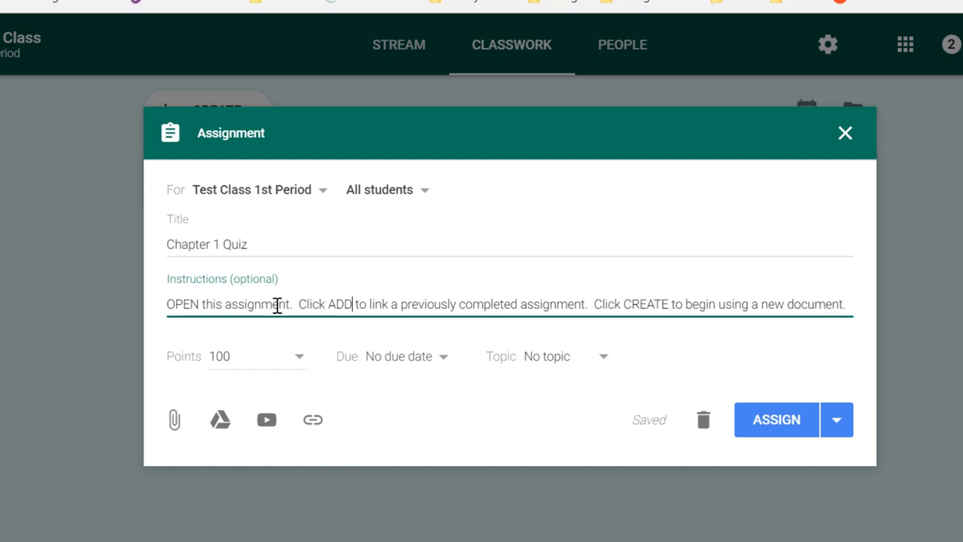
pyautogui.moveTo(175, 361)
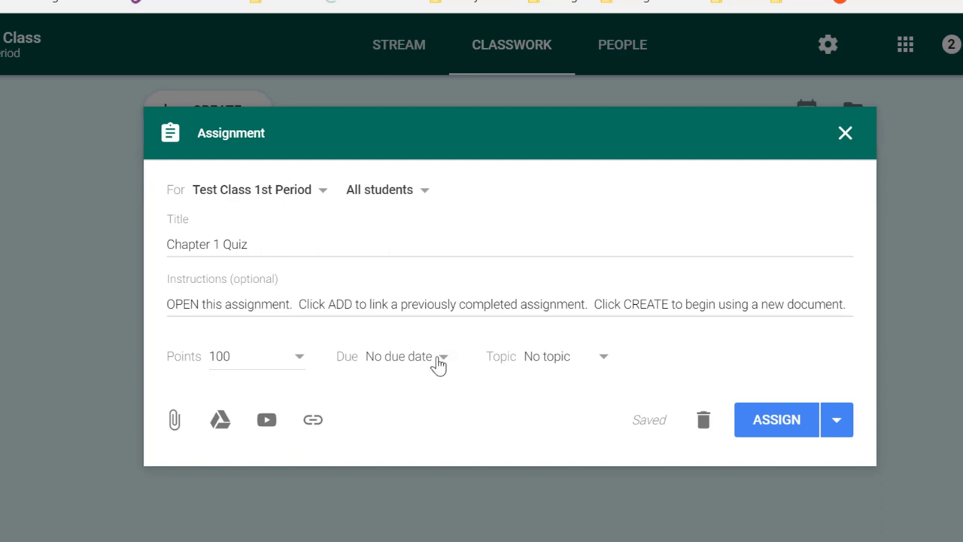
# Set the quiz due date to September 6, 2018 at 9:20 AM.
pyautogui.click(436, 356)
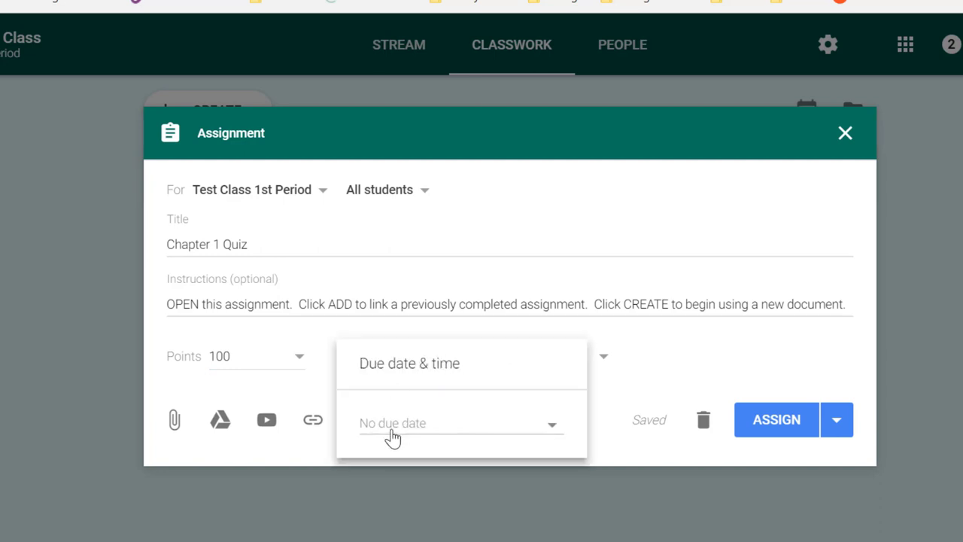
pyautogui.click(393, 423)
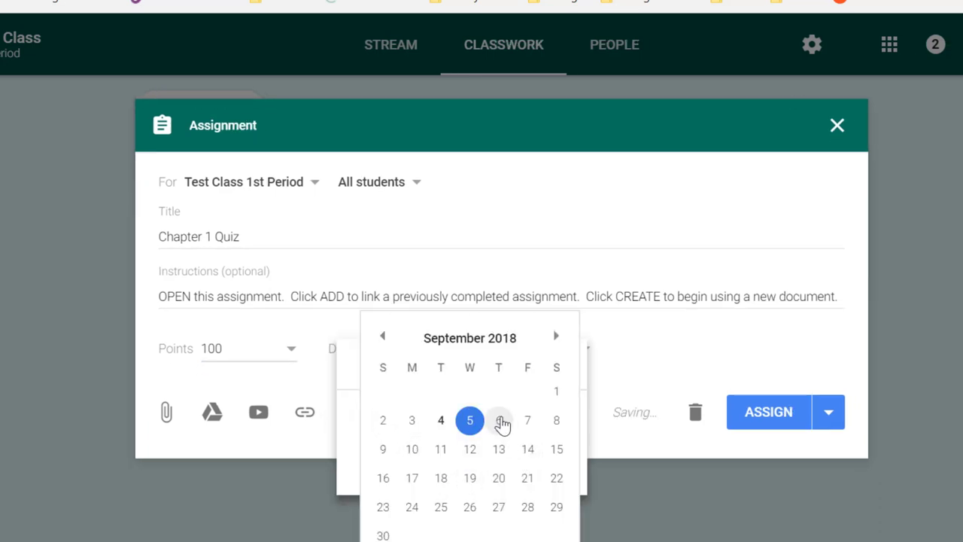
pyautogui.click(499, 420)
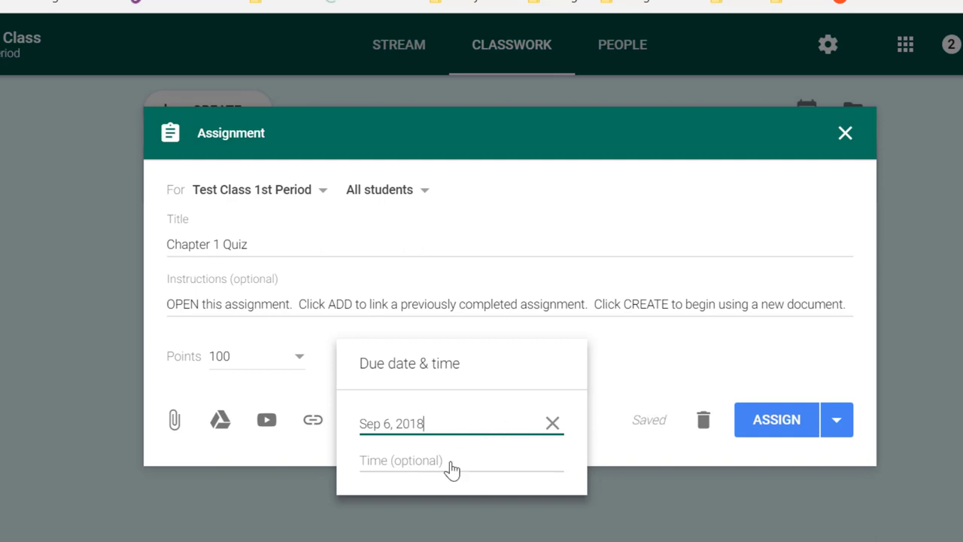
pyautogui.moveTo(416, 490)
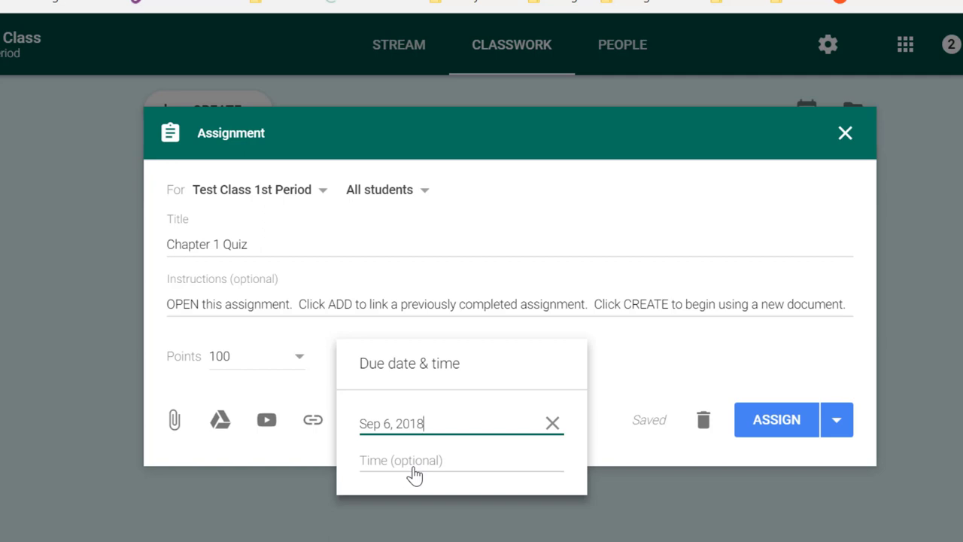
pyautogui.click(413, 474)
pyautogui.write('9:20 M')
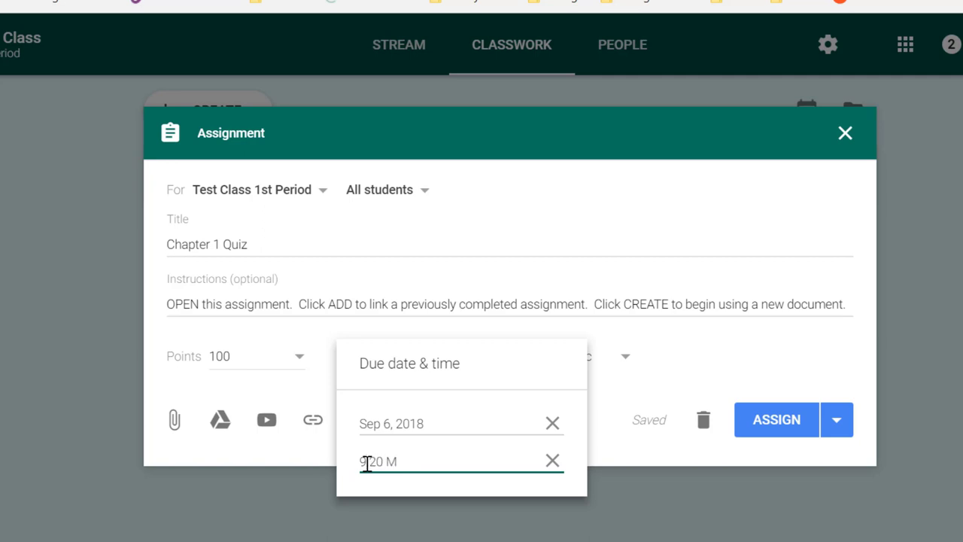
pyautogui.write('A')
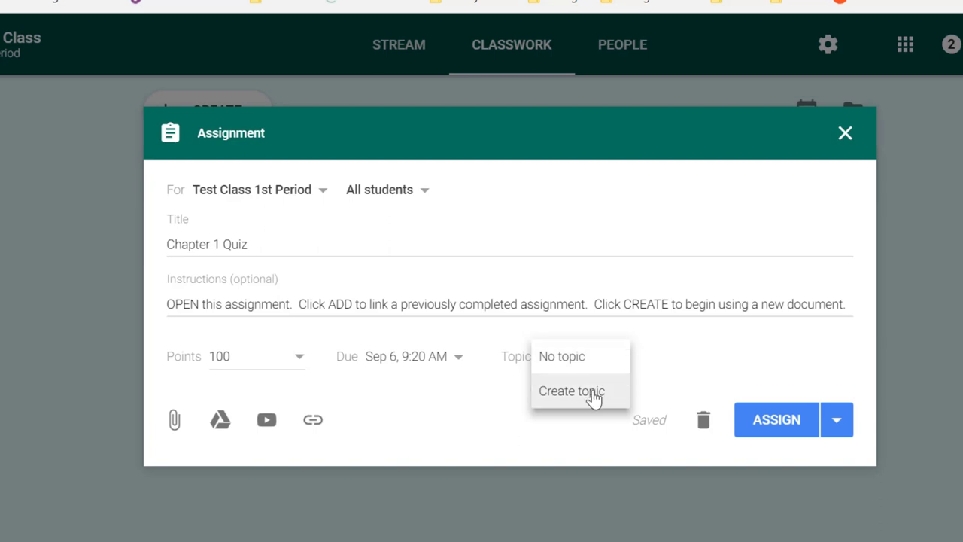
# Create a new topic named 'Daily Work' for the quiz.
pyautogui.click(570, 391)
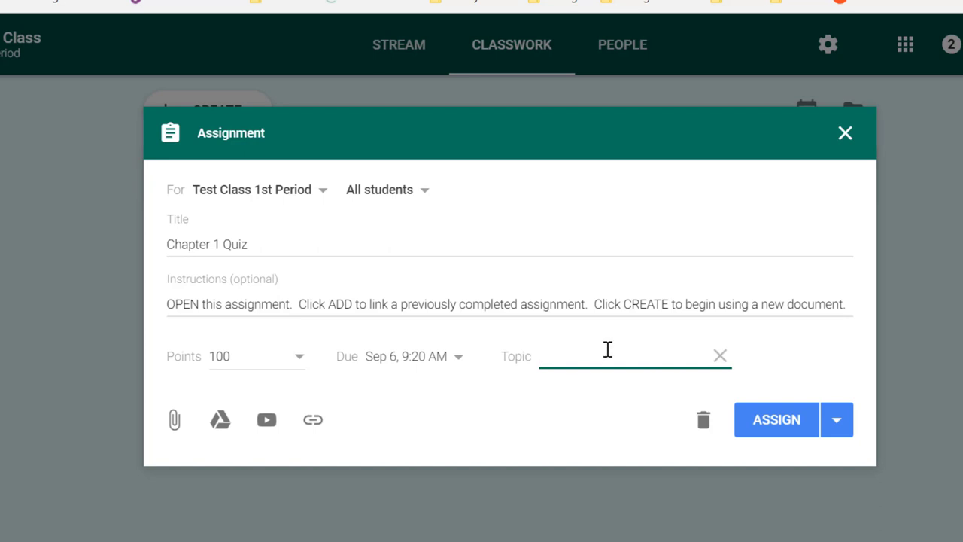
pyautogui.write('Daily Work')
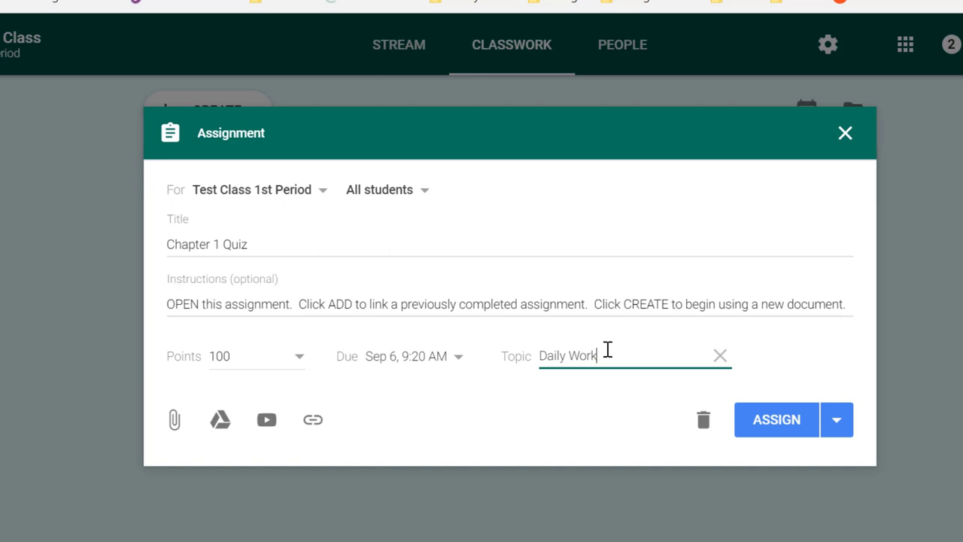
pyautogui.moveTo(613, 390)
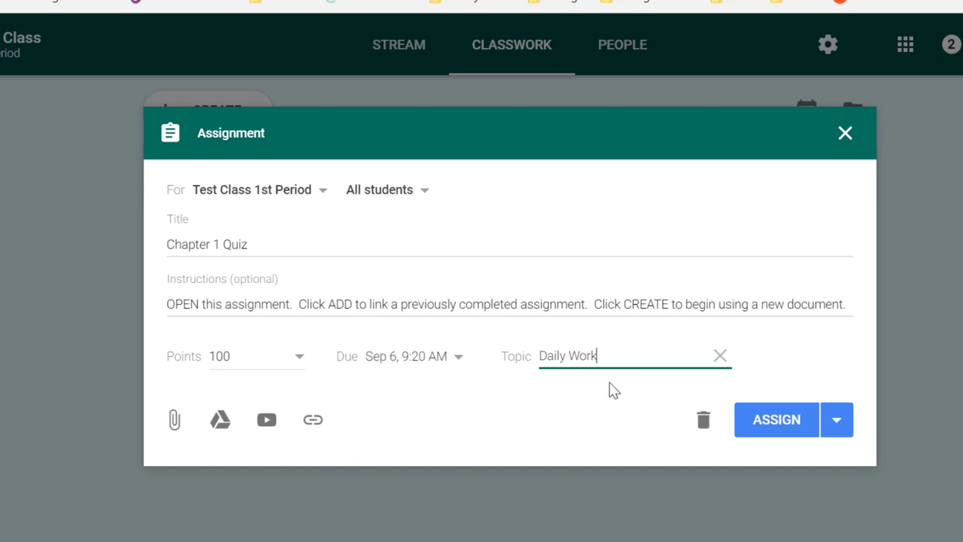
pyautogui.moveTo(174, 420)
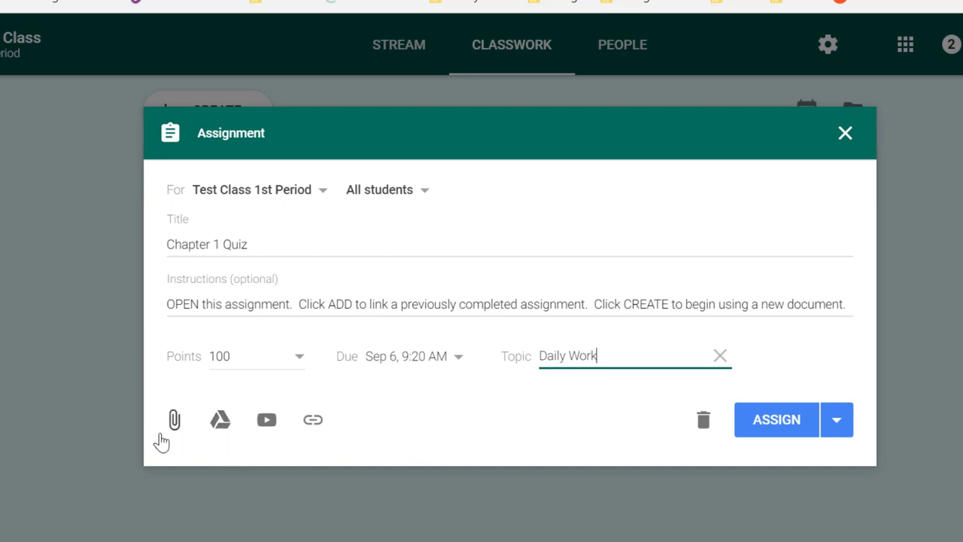
pyautogui.moveTo(328, 443)
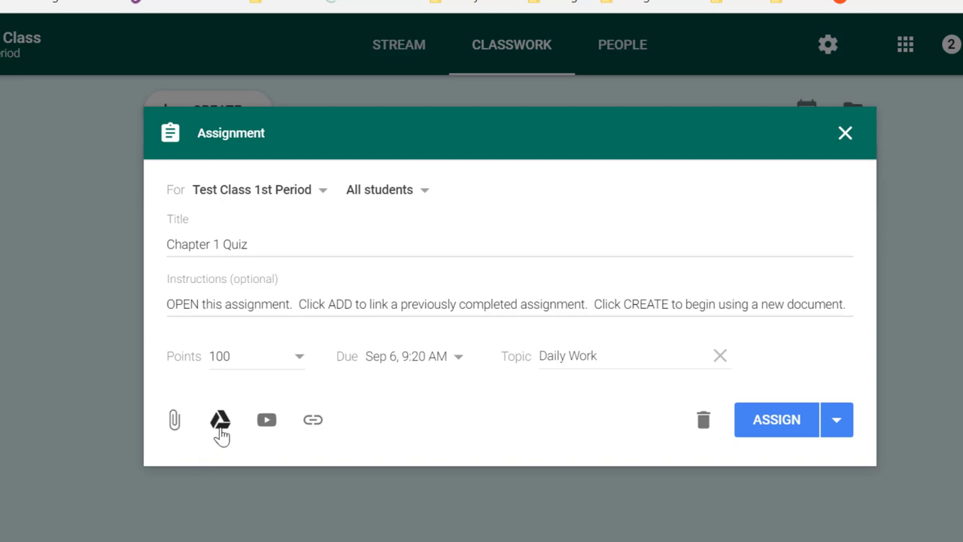
# Attach the Newsletter Google Doc from Drive's Recent files.
pyautogui.click(218, 420)
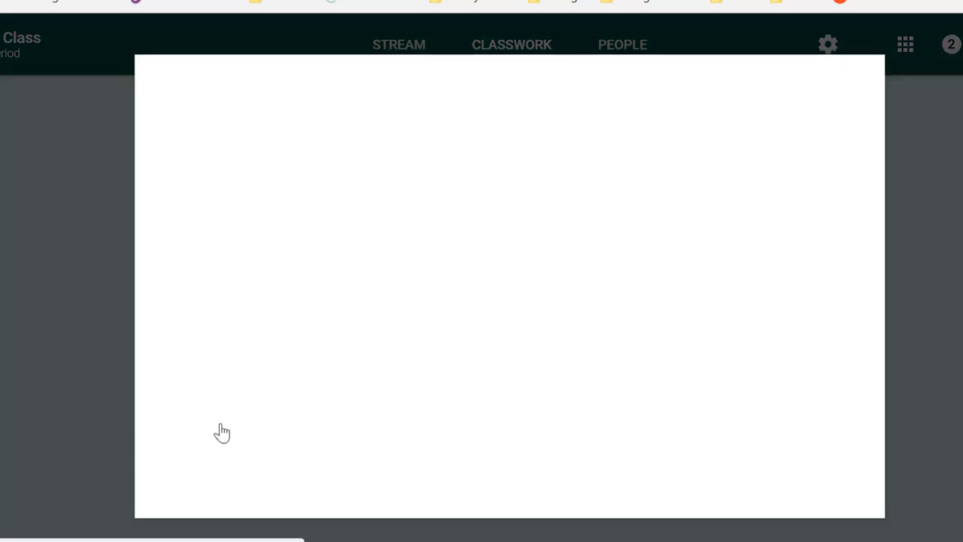
pyautogui.moveTo(300, 271)
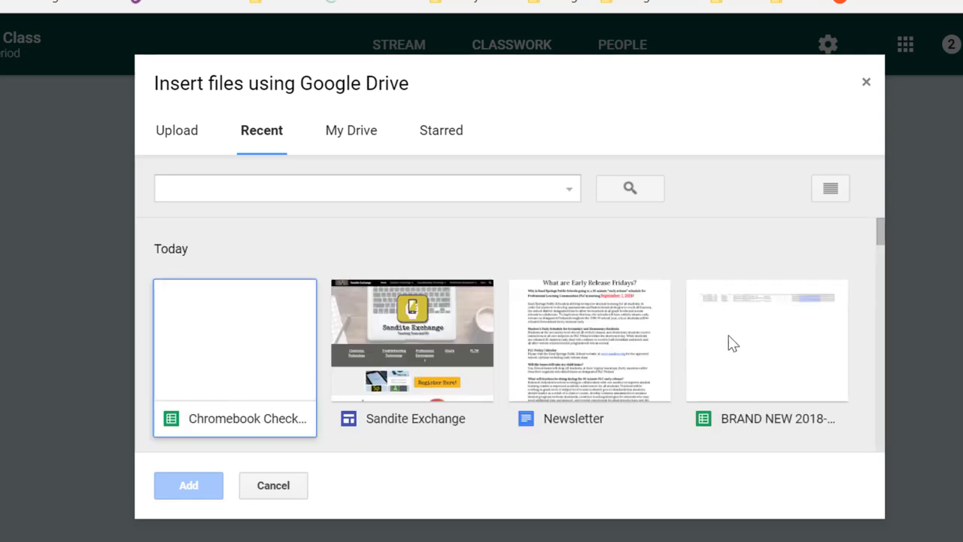
pyautogui.click(188, 486)
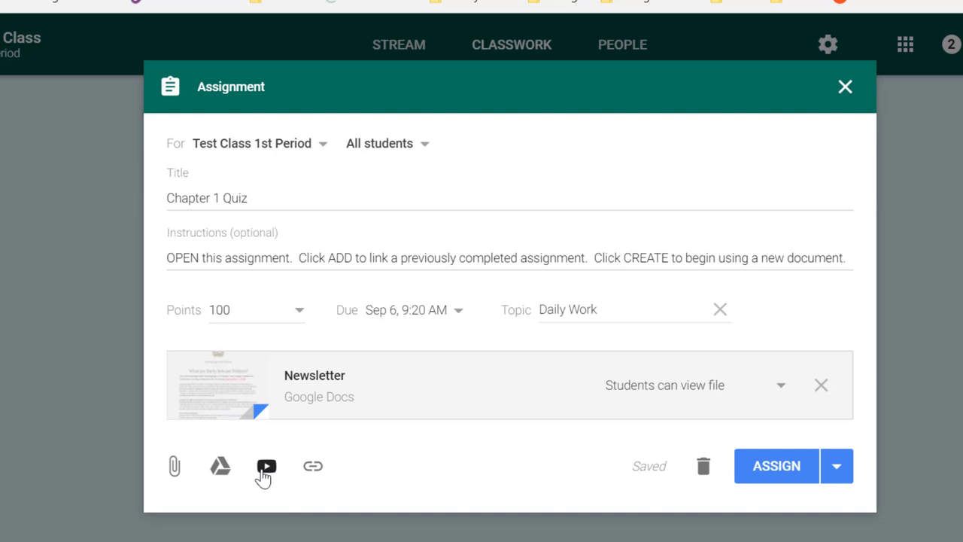
pyautogui.click(267, 466)
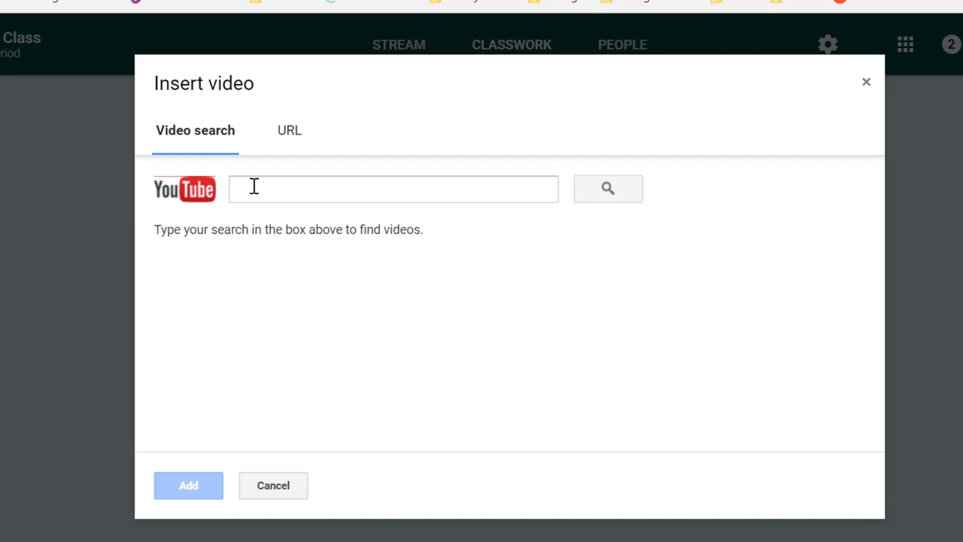
pyautogui.moveTo(273, 389)
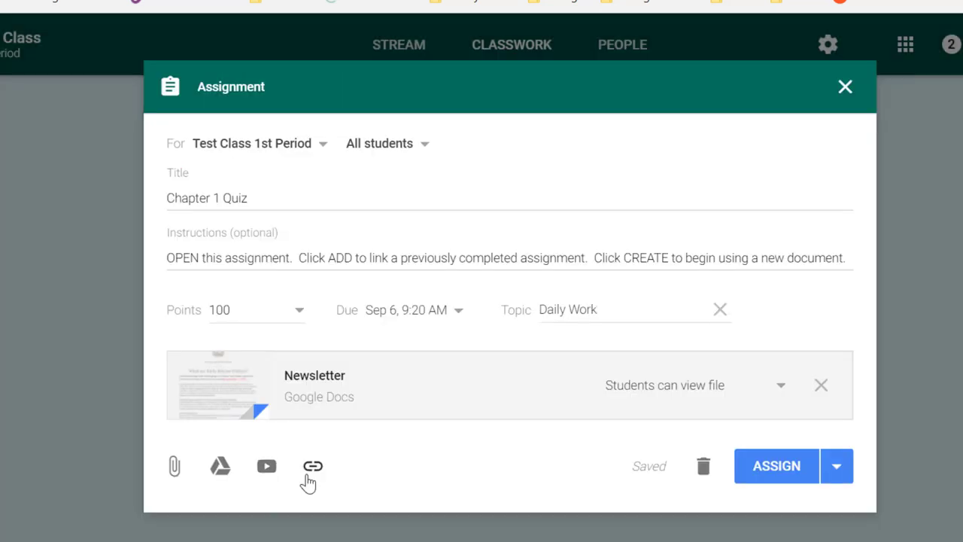
pyautogui.moveTo(310, 486)
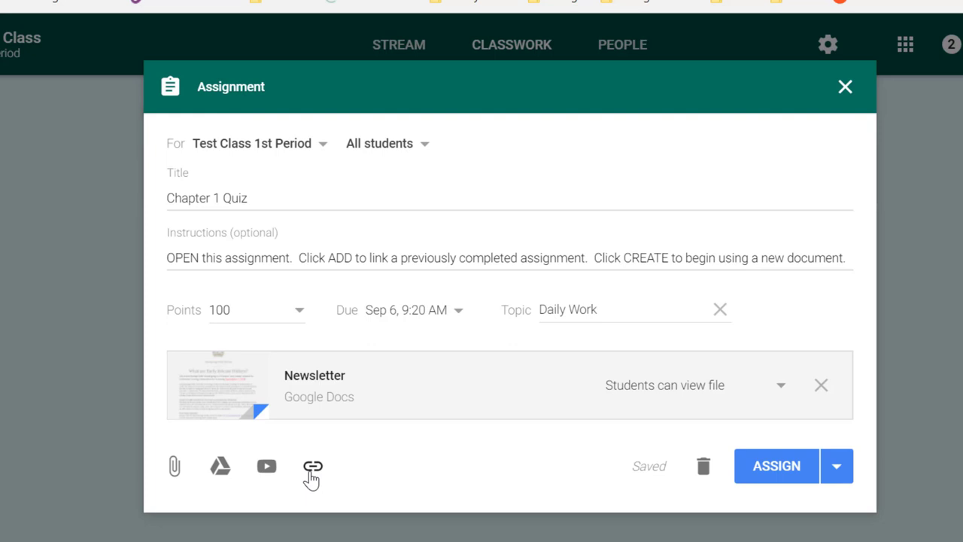
pyautogui.moveTo(805, 485)
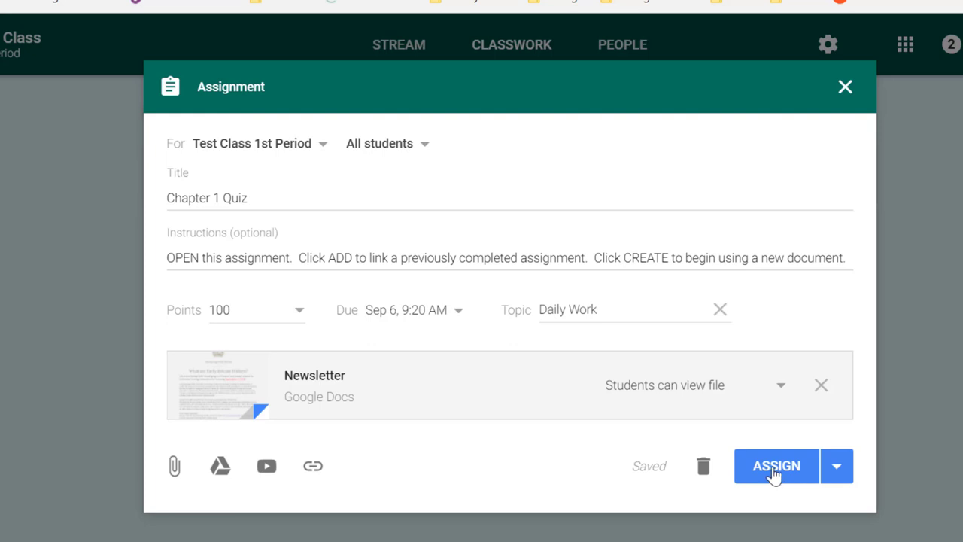
# Assign the Chapter 1 Quiz to students via the Assign dropdown.
pyautogui.click(848, 466)
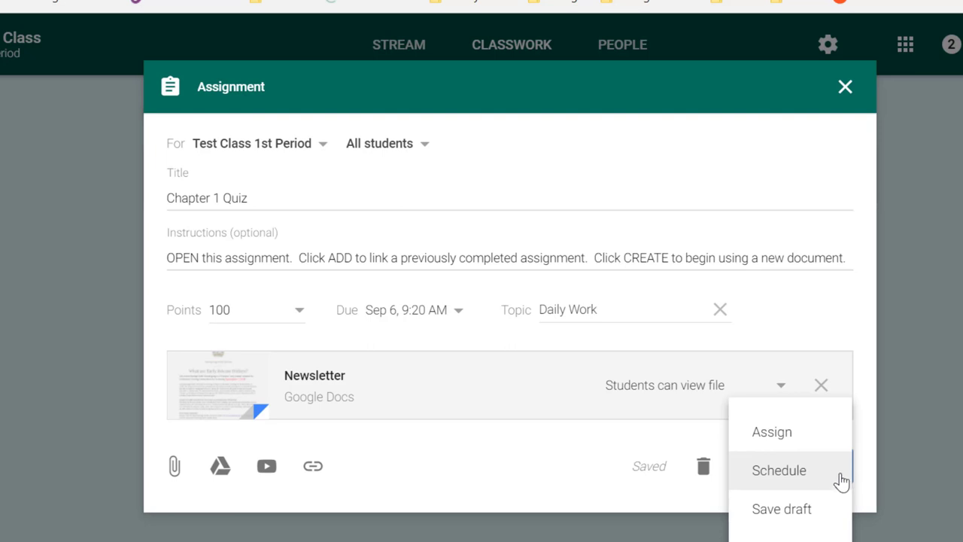
pyautogui.moveTo(778, 512)
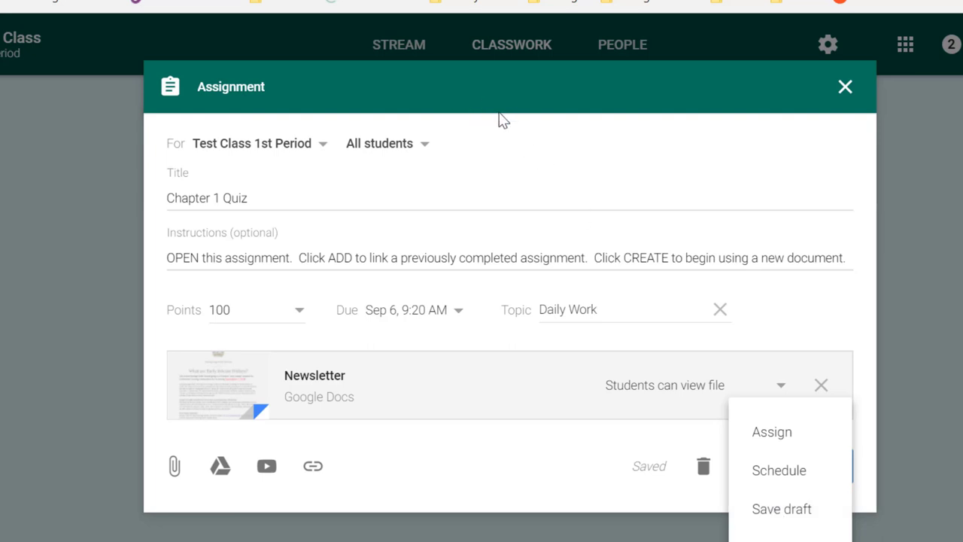
pyautogui.moveTo(545, 487)
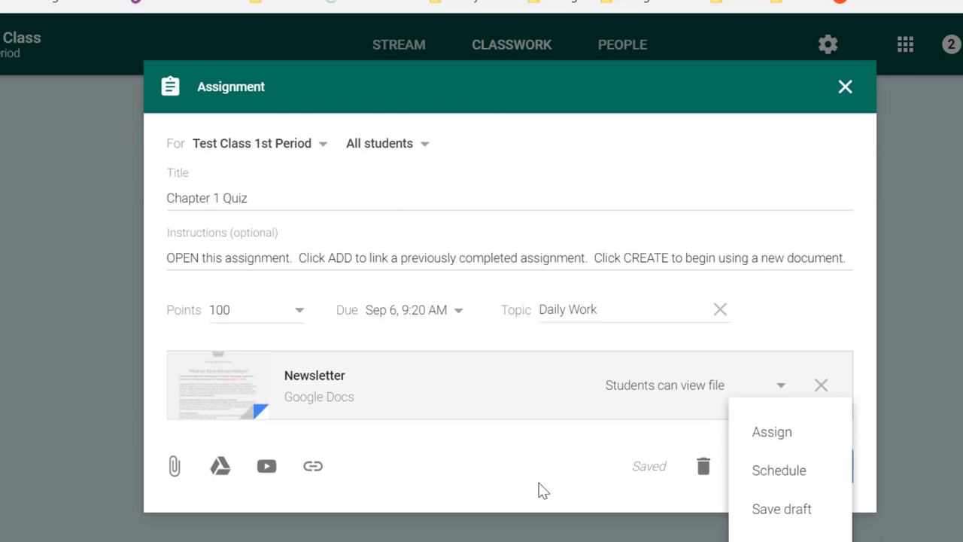
pyautogui.moveTo(793, 443)
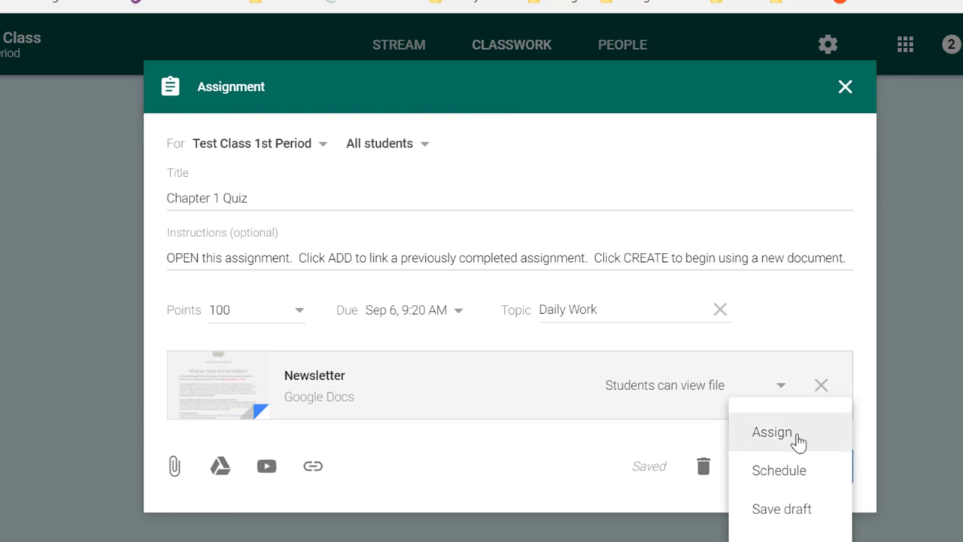
pyautogui.click(778, 433)
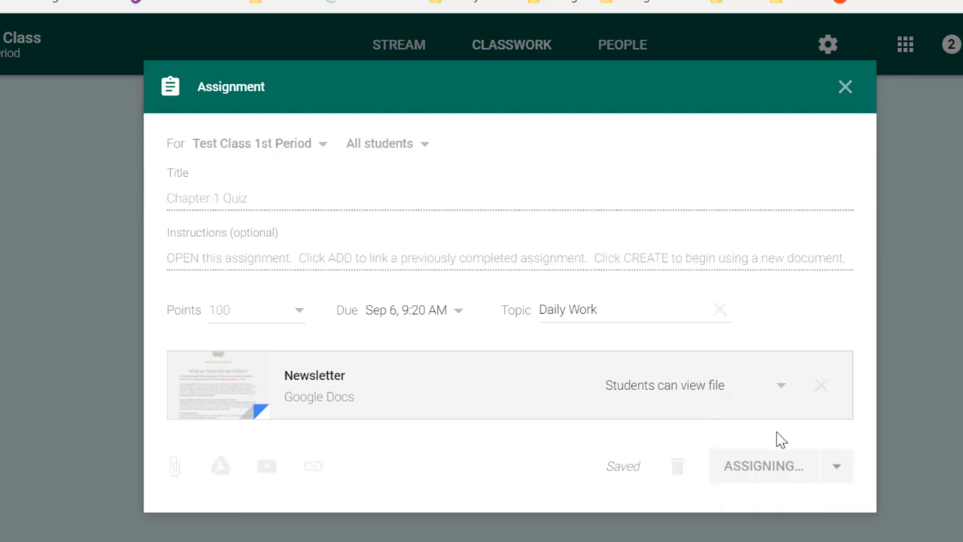
pyautogui.moveTo(584, 439)
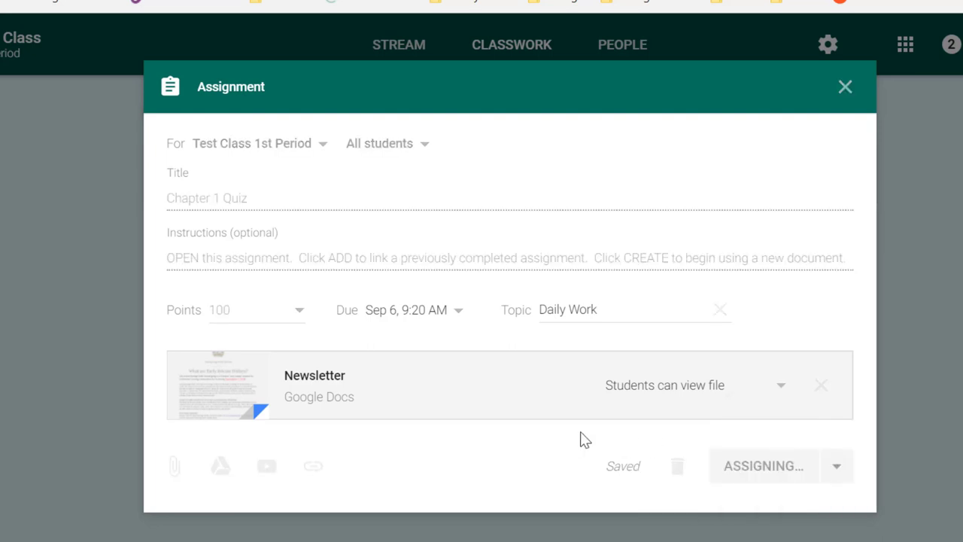
pyautogui.click(768, 467)
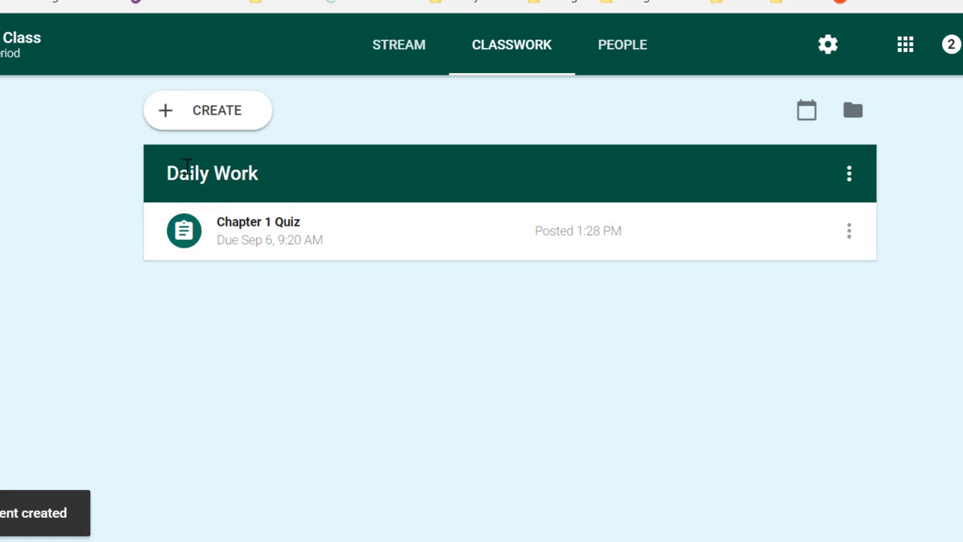
pyautogui.moveTo(236, 179)
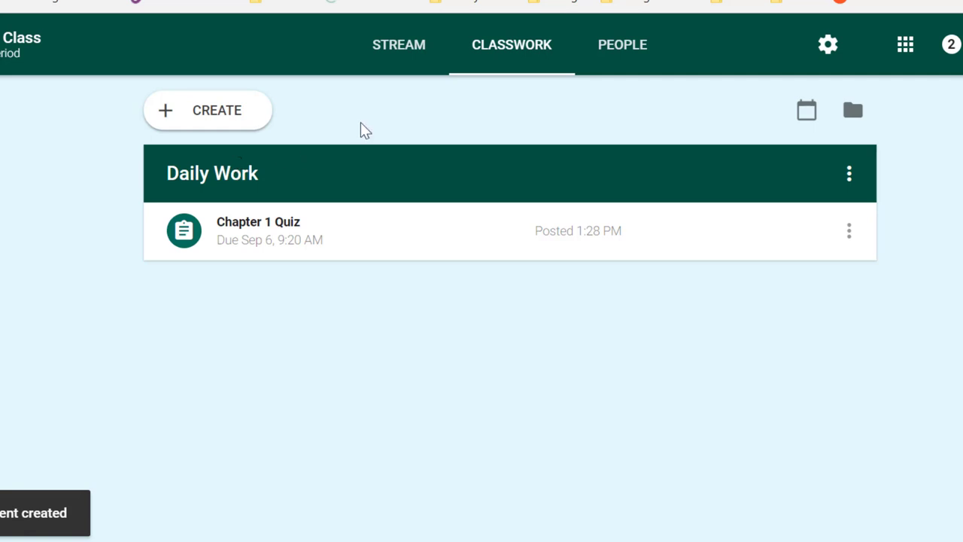
pyautogui.moveTo(179, 122)
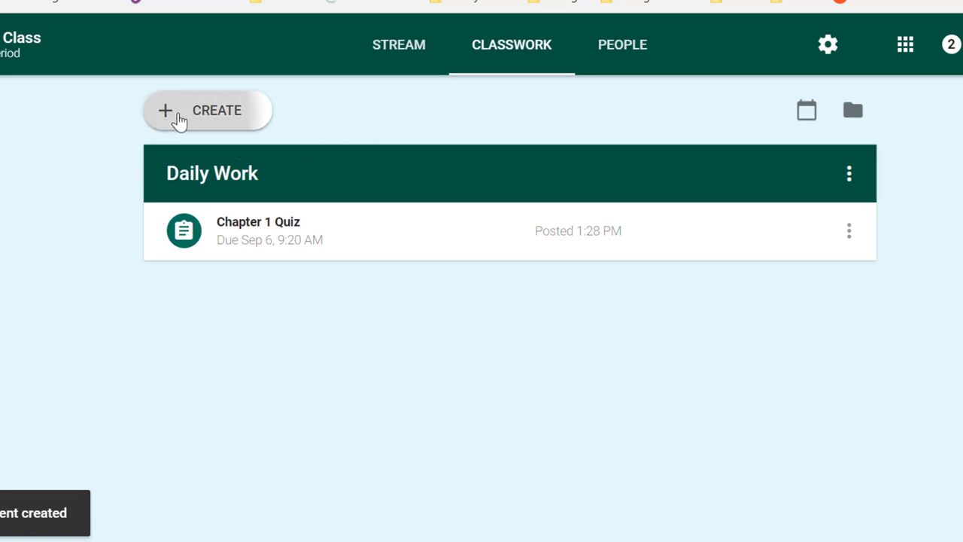
# Create and assign 'Chapter 1 vocabulary drill' under Daily Work with no due date.
pyautogui.click(211, 111)
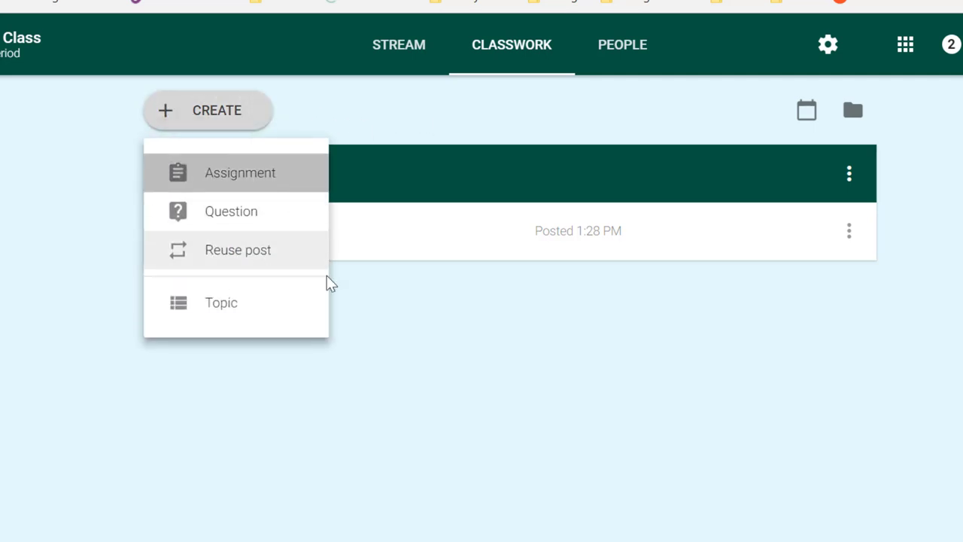
pyautogui.click(240, 172)
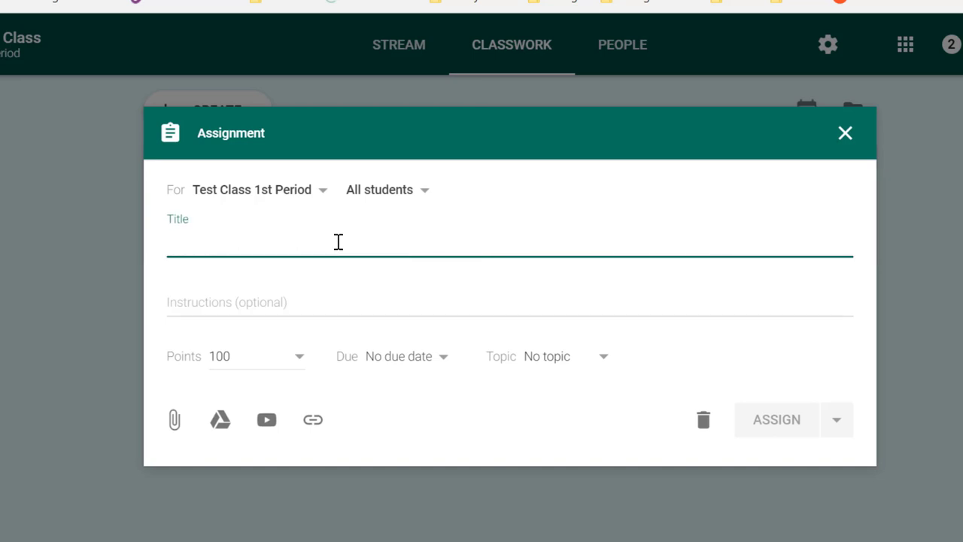
pyautogui.write('Chapter 1 vocab')
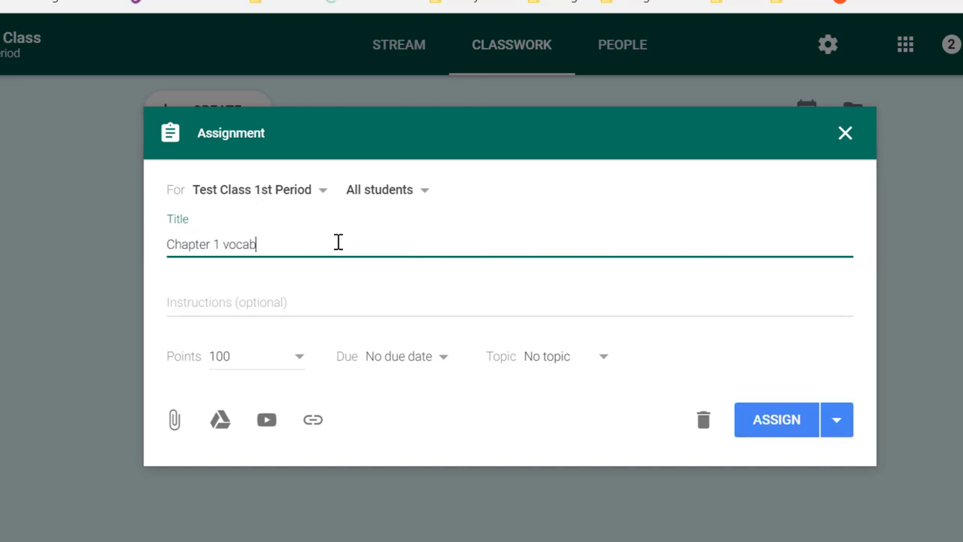
pyautogui.write('ulary drill')
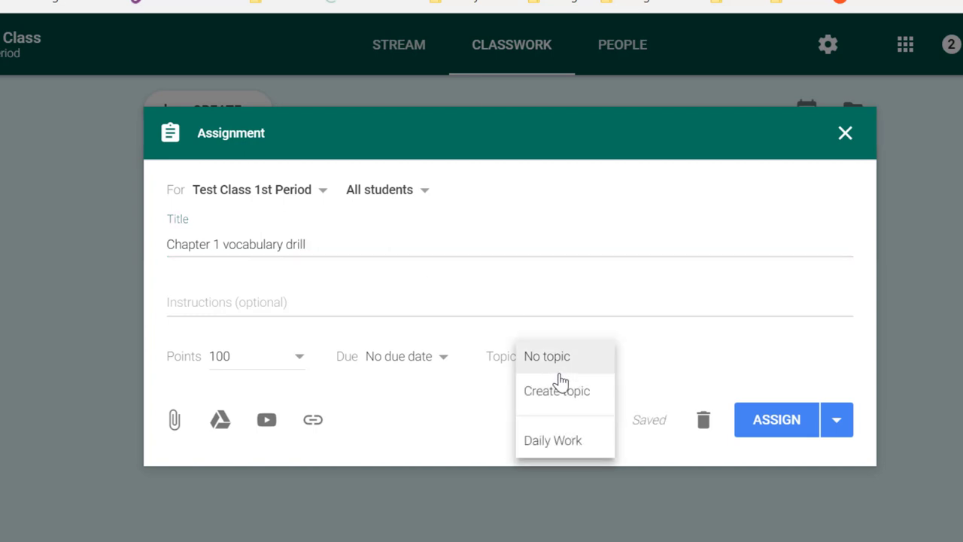
pyautogui.click(552, 439)
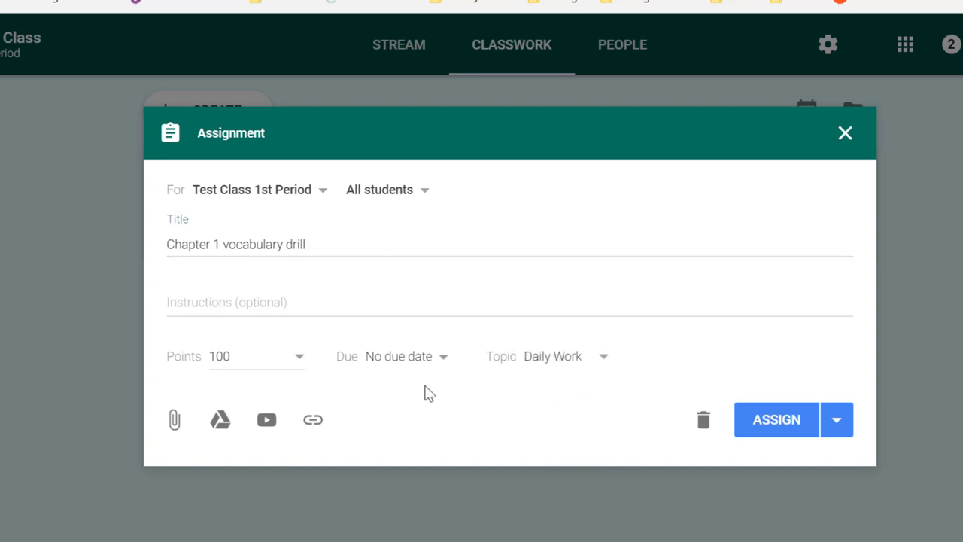
pyautogui.click(775, 420)
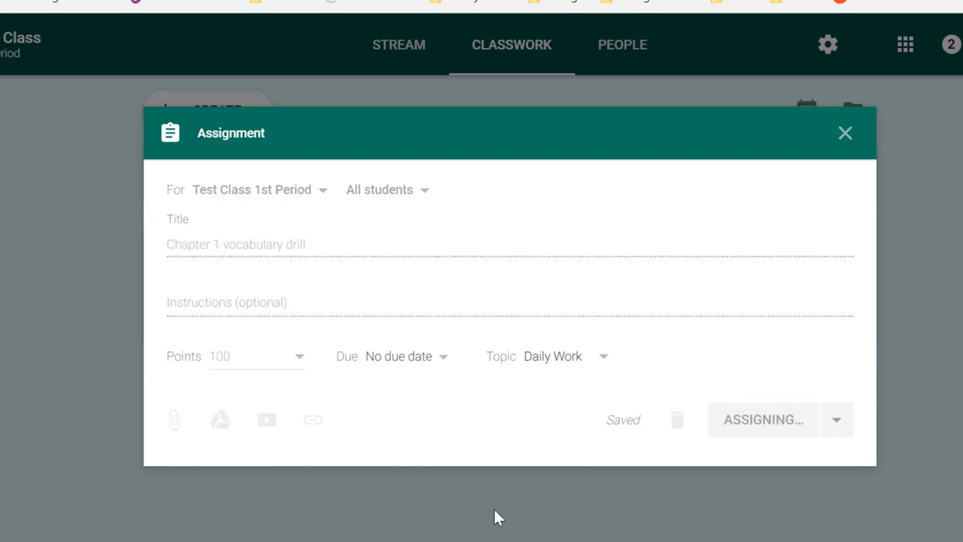
pyautogui.click(761, 419)
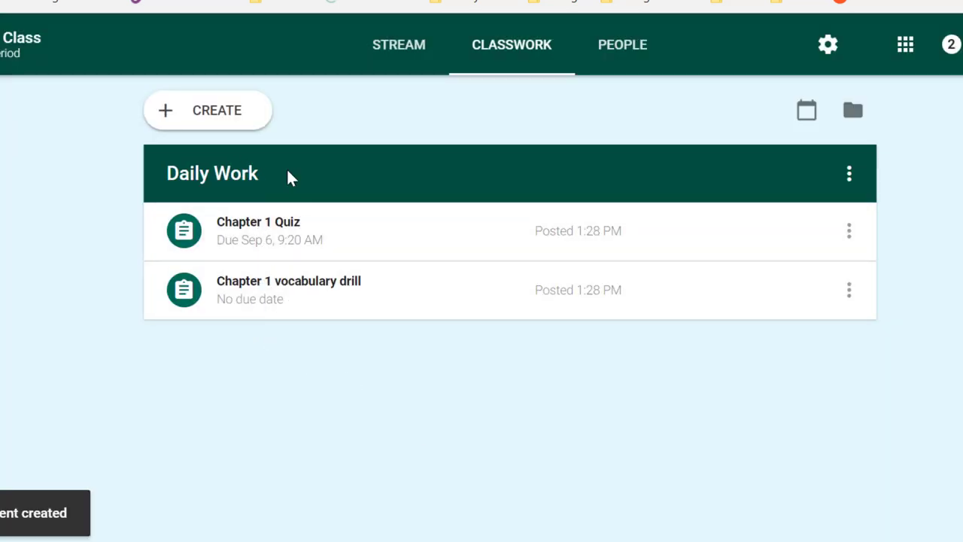
pyautogui.moveTo(270, 280)
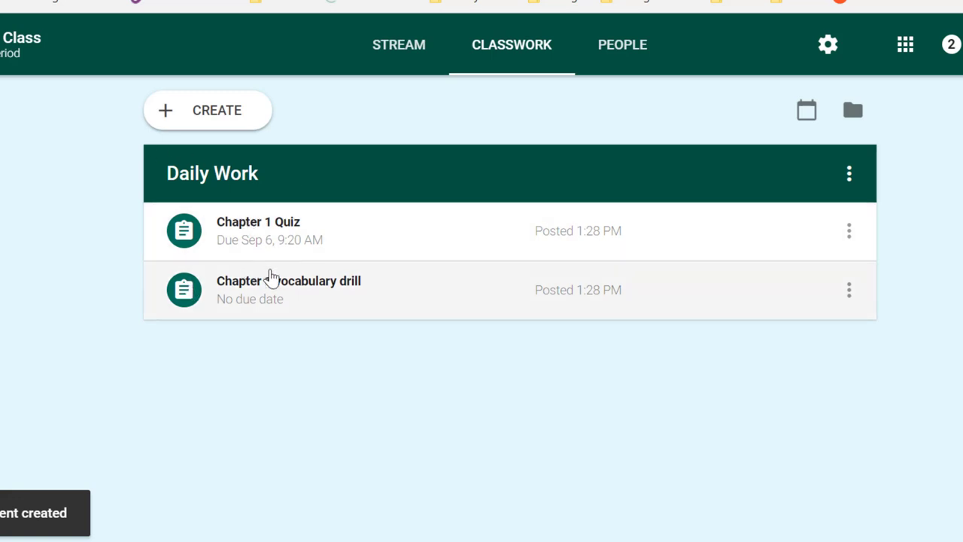
# Create a new assignment titled 'Chapter 1 Test'.
pyautogui.click(208, 110)
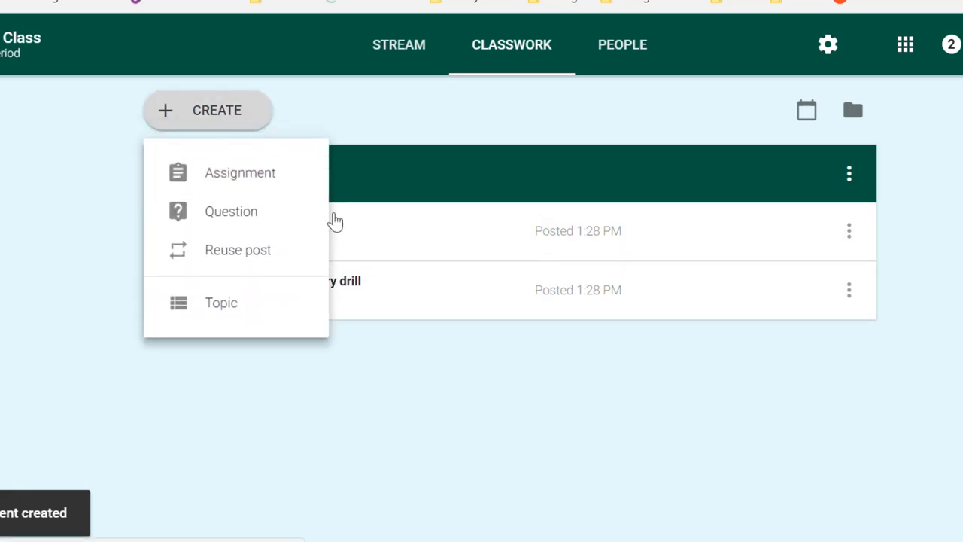
pyautogui.click(240, 172)
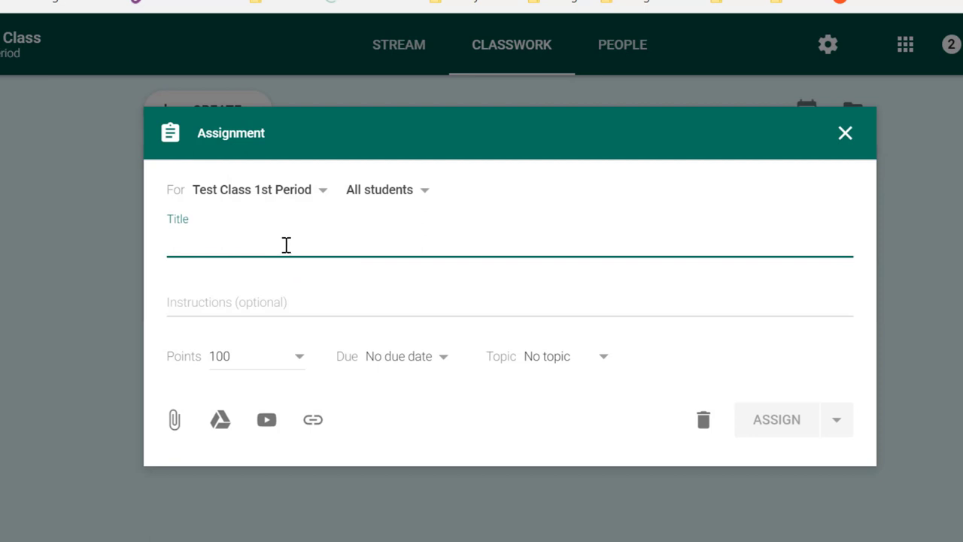
pyautogui.write('Chapter 1 Test')
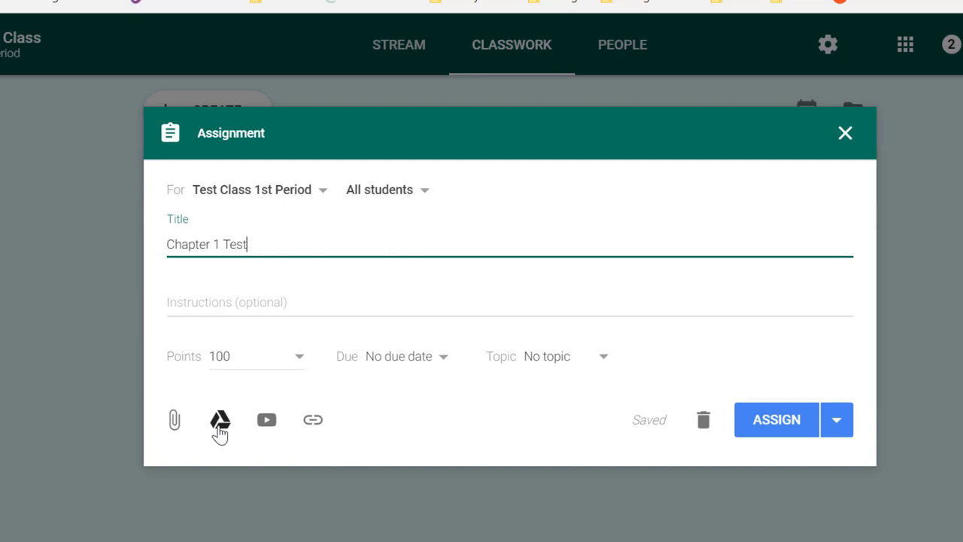
pyautogui.moveTo(223, 427)
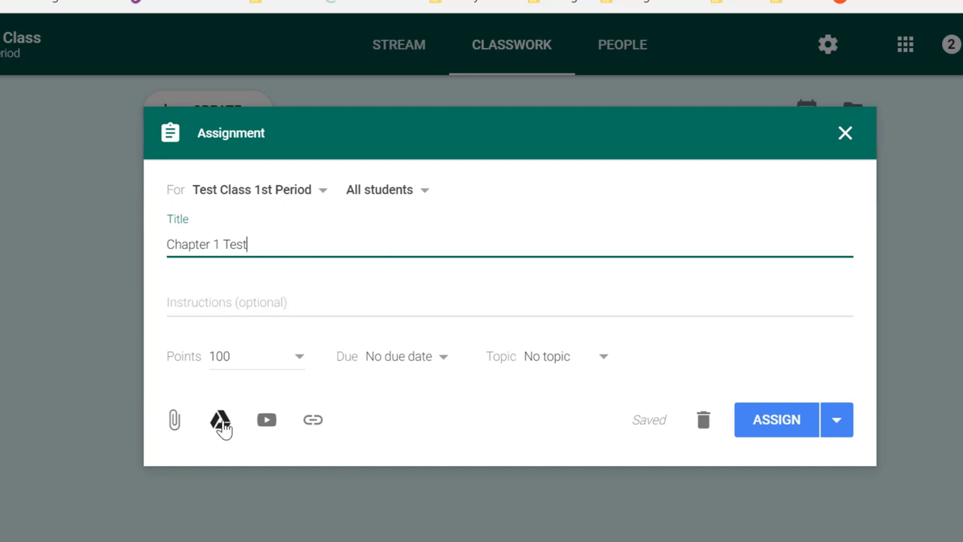
# Search Drive for 'test' and attach the Chapter 2 Test form.
pyautogui.click(221, 420)
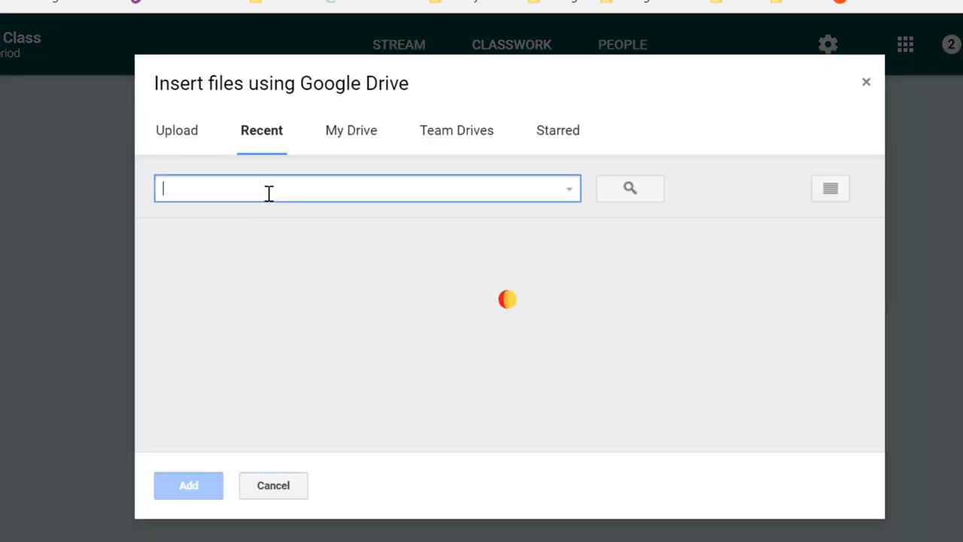
pyautogui.write('test')
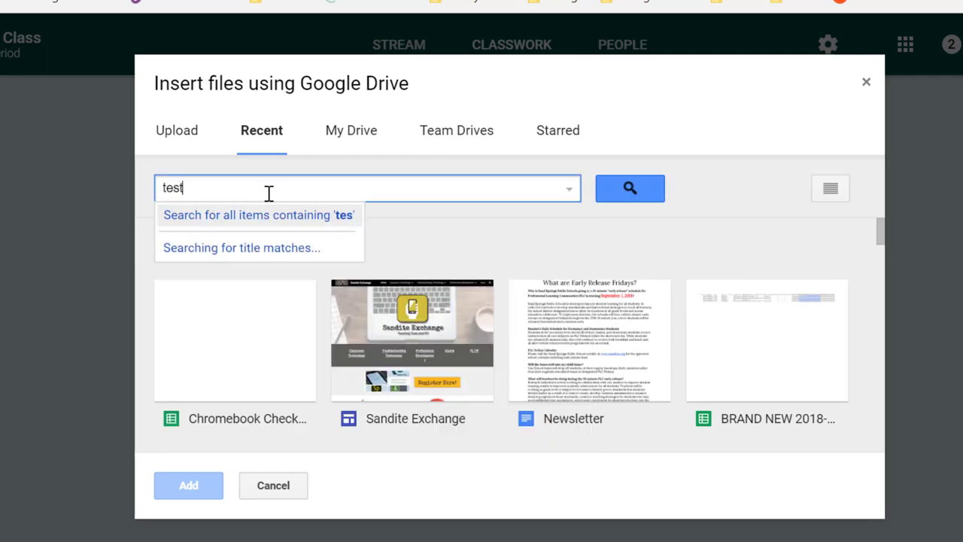
pyautogui.click(629, 188)
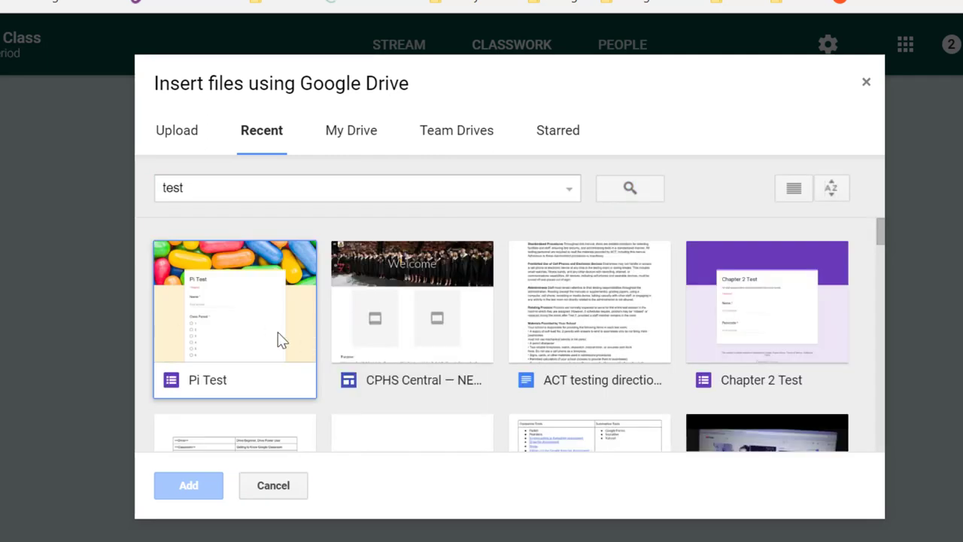
pyautogui.click(188, 486)
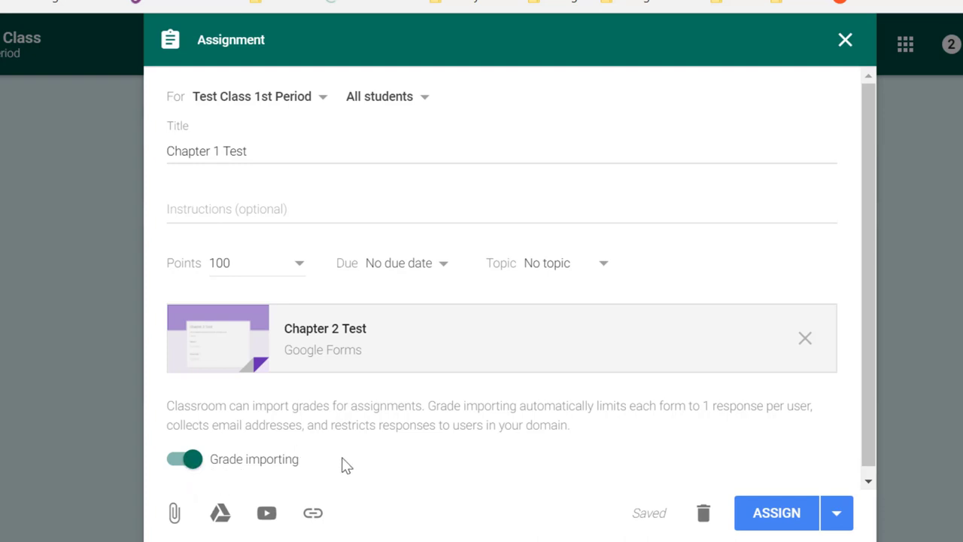
pyautogui.moveTo(542, 486)
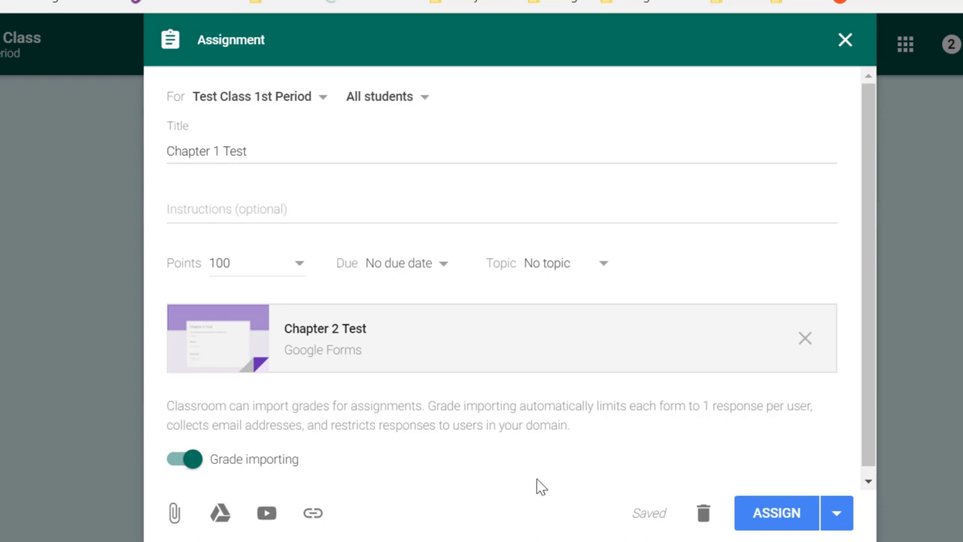
pyautogui.moveTo(549, 267)
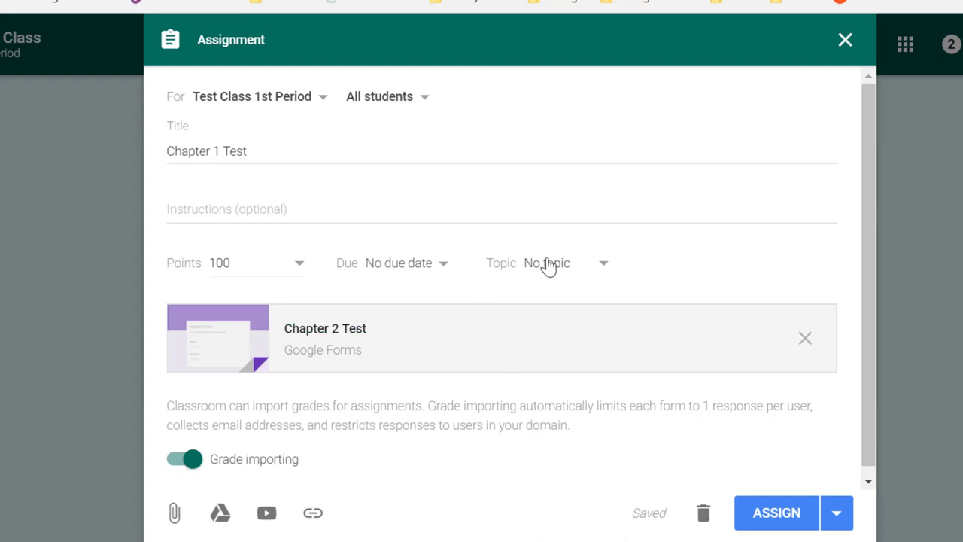
# Create a 'Tests' topic for the assignment and post it with no due date.
pyautogui.click(547, 263)
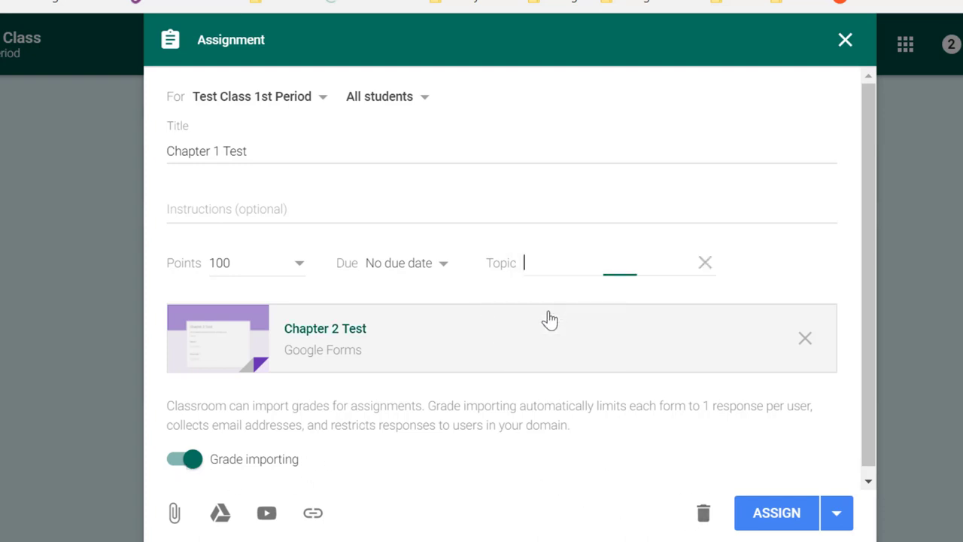
pyautogui.write('Tests')
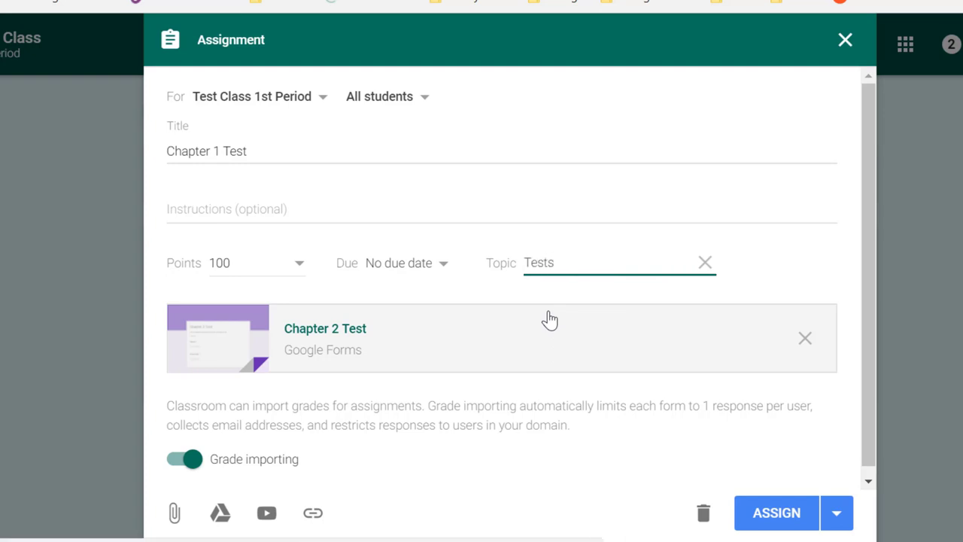
pyautogui.click(776, 512)
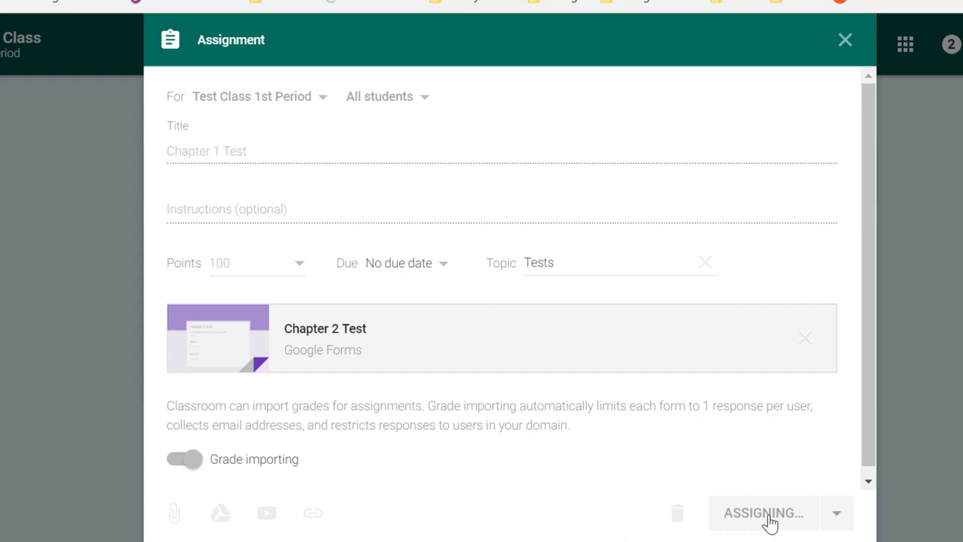
pyautogui.click(762, 512)
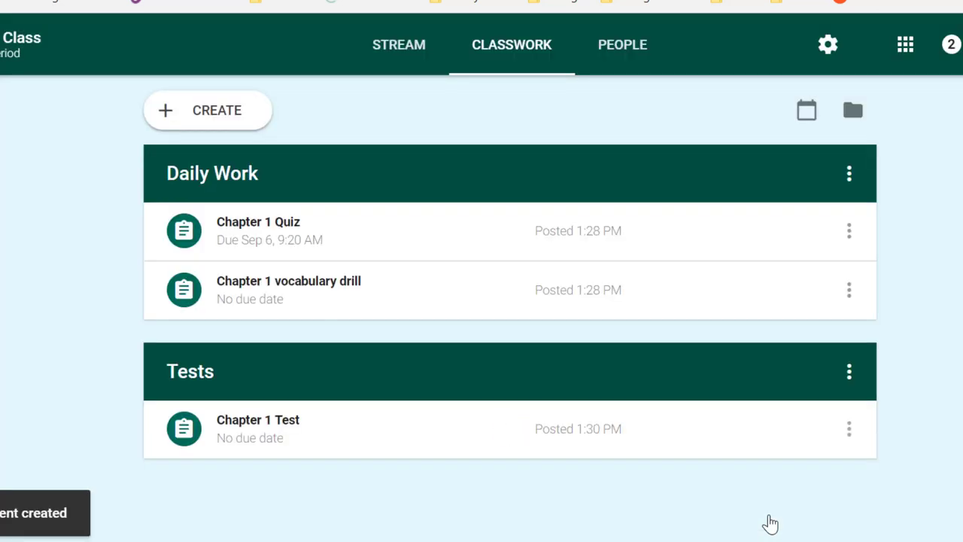